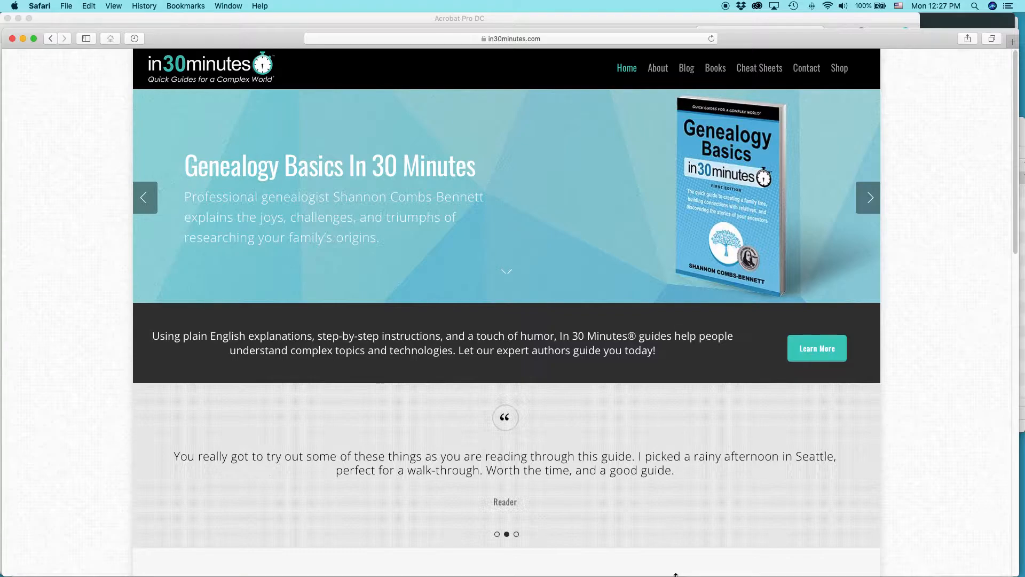
Step: Switch from Safari to Finder via the app switcher
click(868, 197)
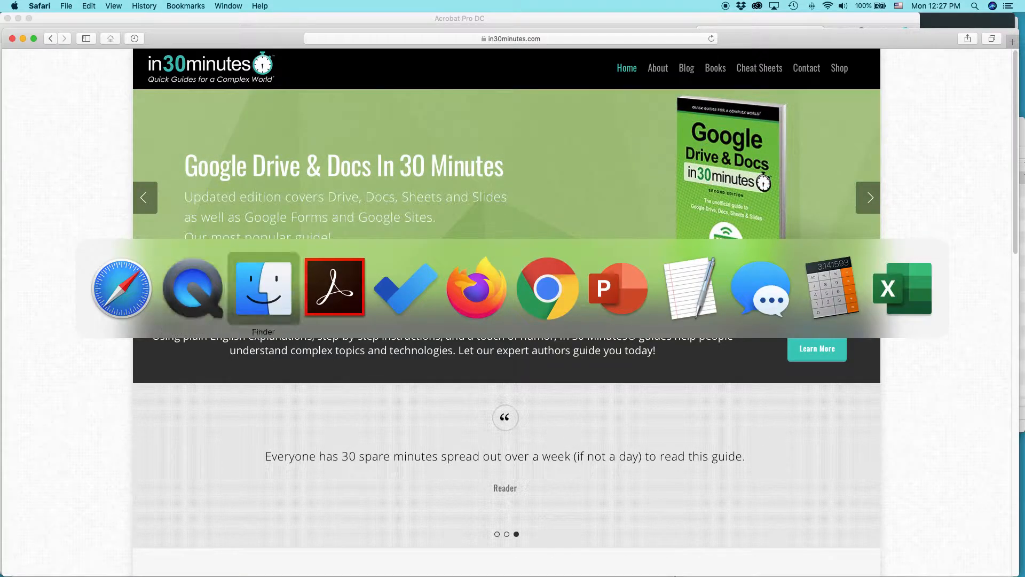
Step: Duplicate the Excel 2019 efile PDF and rename the copy 'i30 Excel 2019 Int CS efile REVIEW COPY.pdf'
click(262, 287)
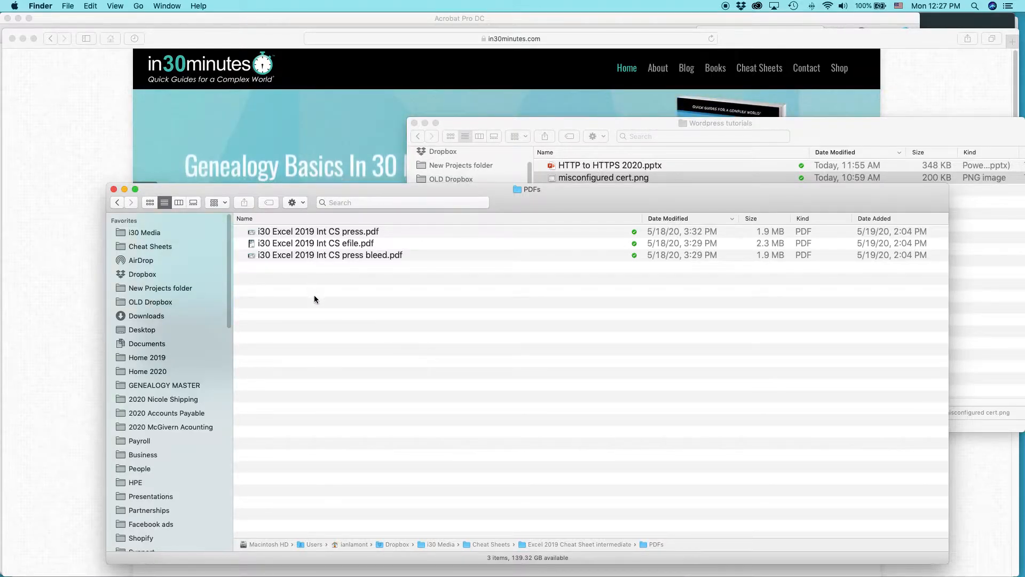
click(315, 243)
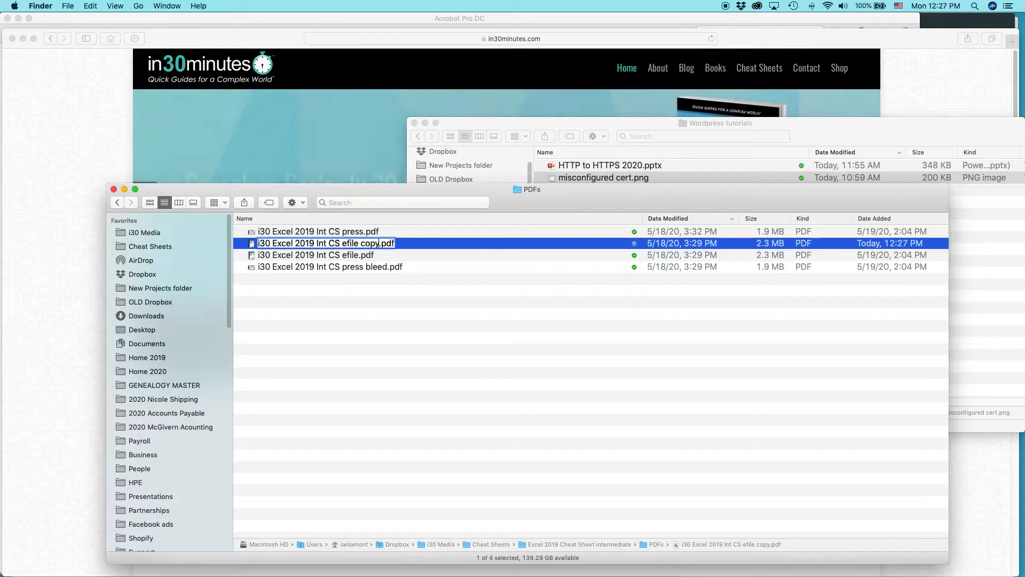
text(REVIEW COPY)
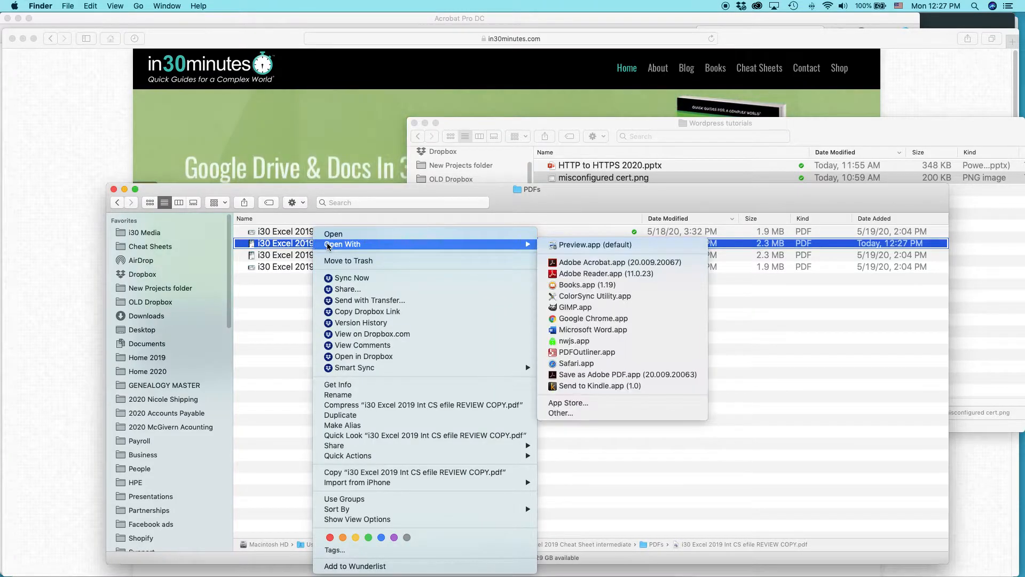
Step: Open the REVIEW COPY PDF with Adobe Acrobat from Finder
click(593, 244)
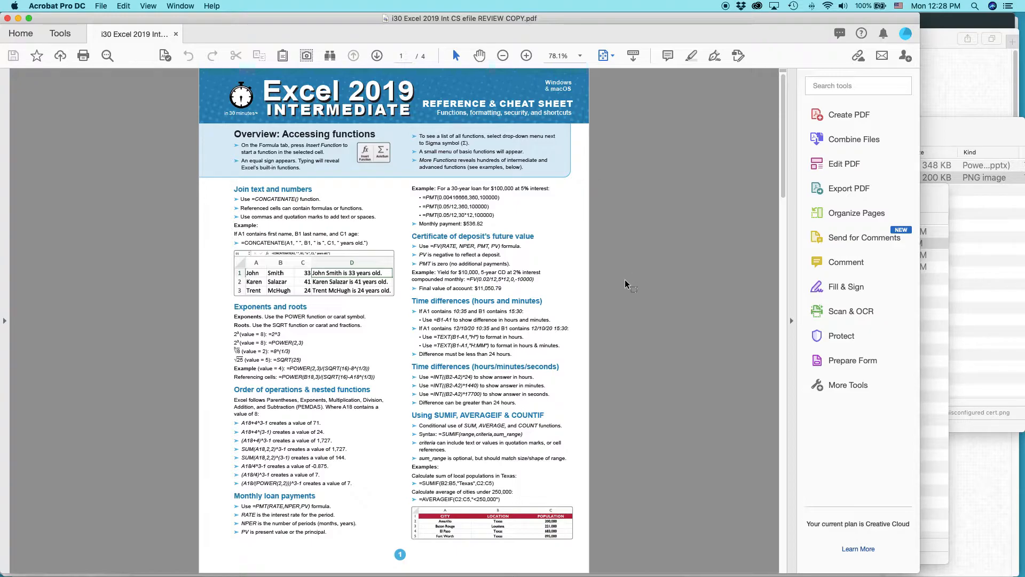
mouse_move(576, 274)
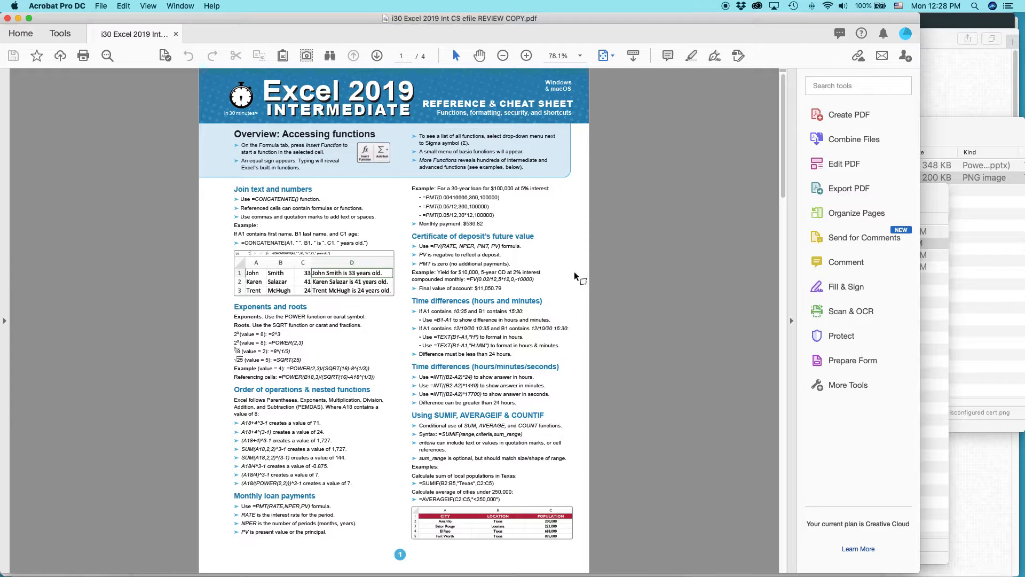
mouse_move(603, 275)
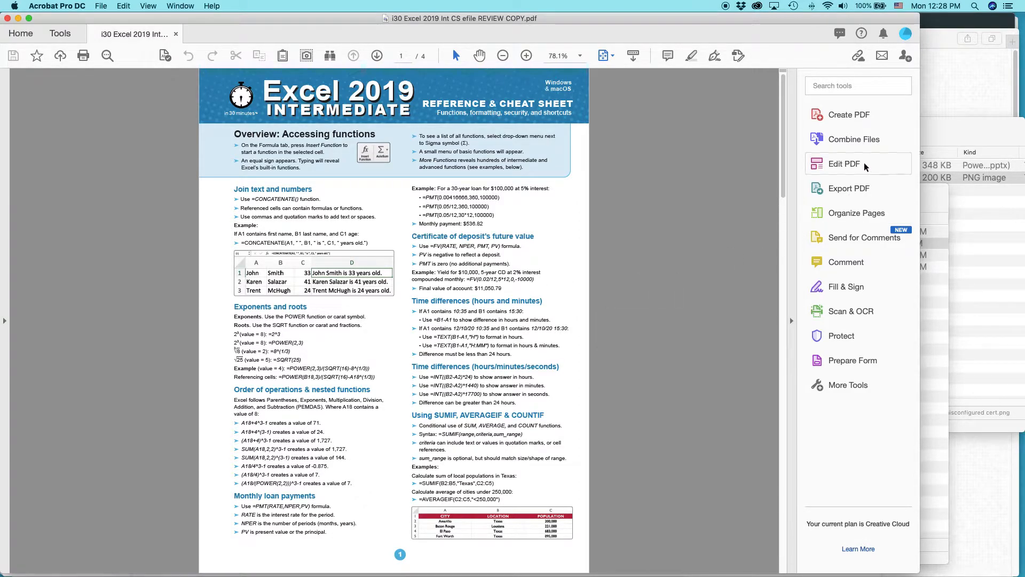
Step: Enter Edit PDF mode with bounding boxes shown around the text blocks
click(843, 163)
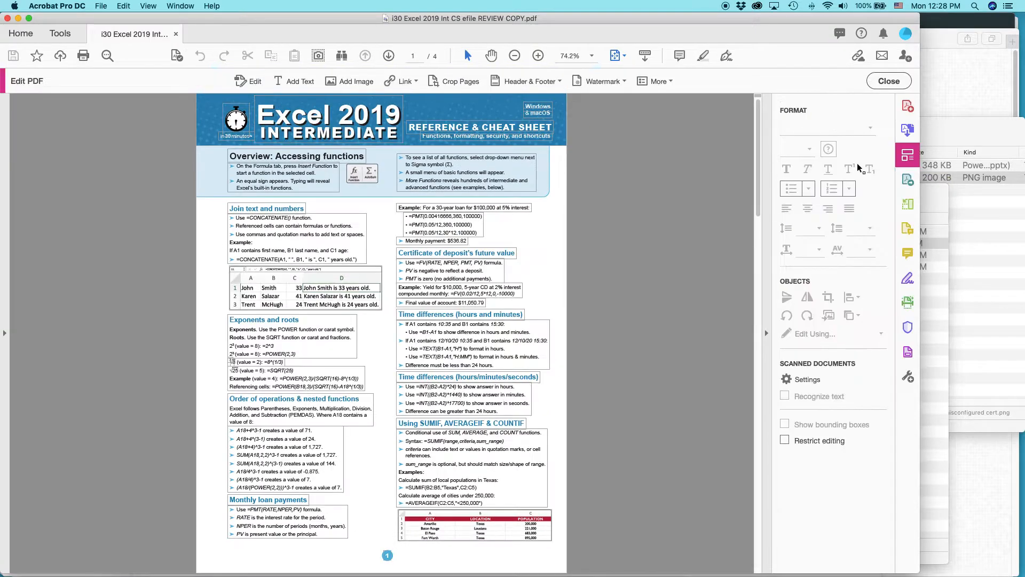
click(783, 424)
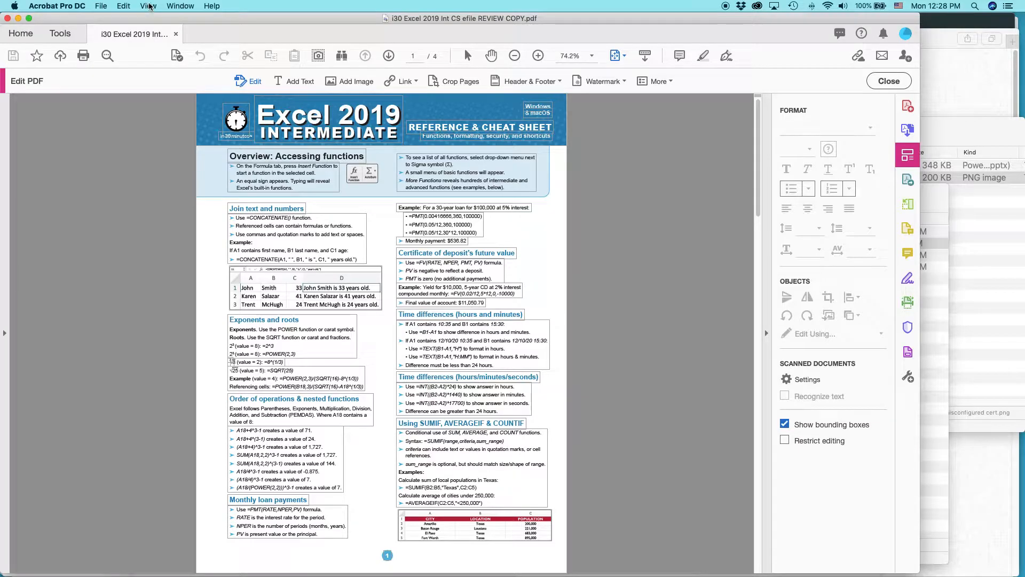
click(147, 7)
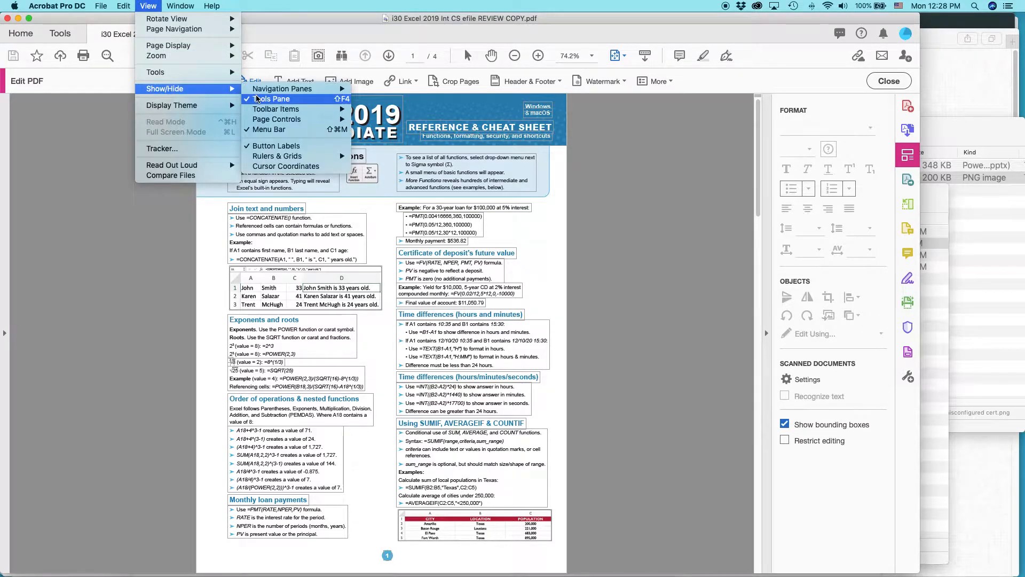
mouse_move(261, 142)
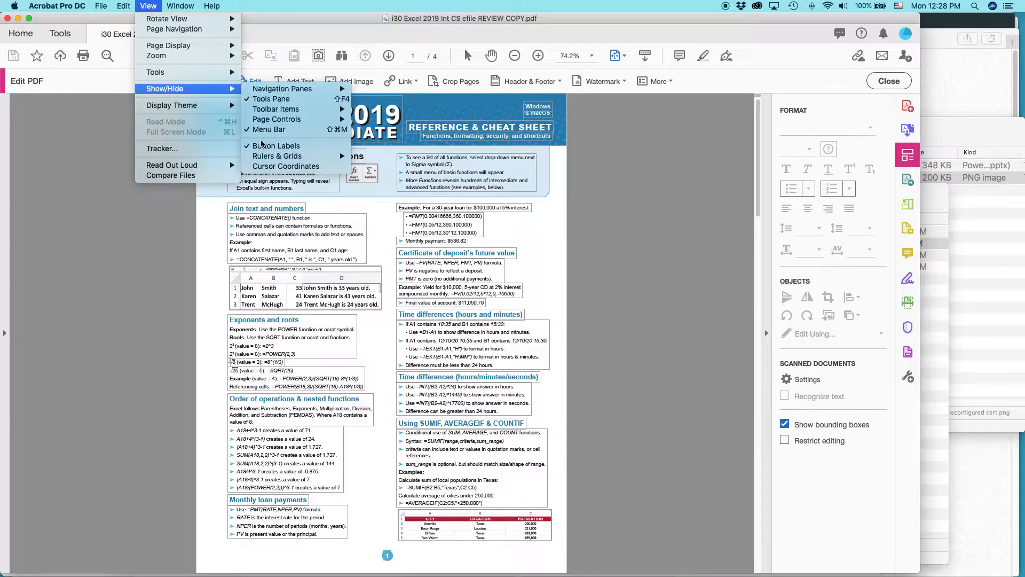
mouse_move(268, 129)
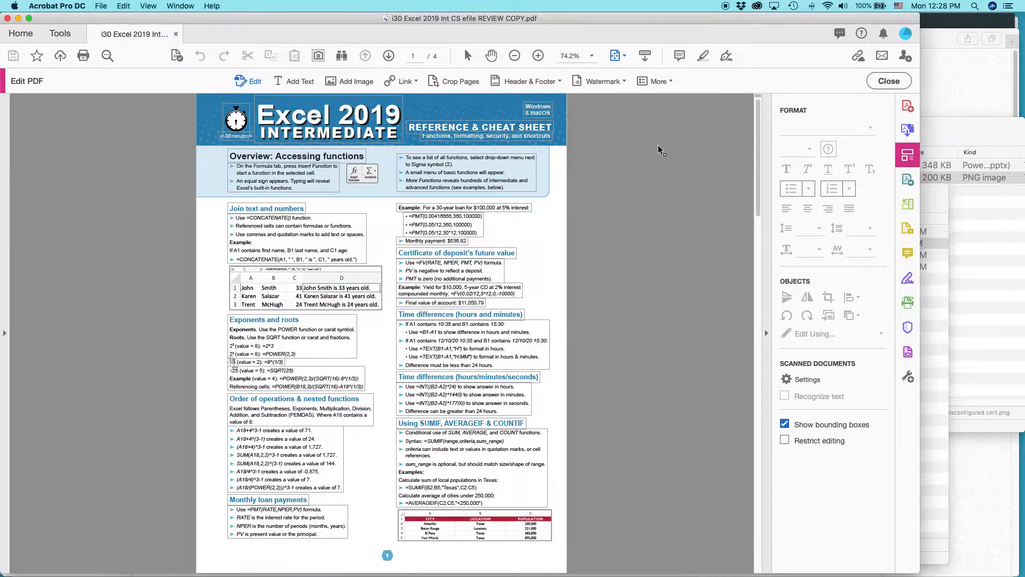
mouse_move(602, 81)
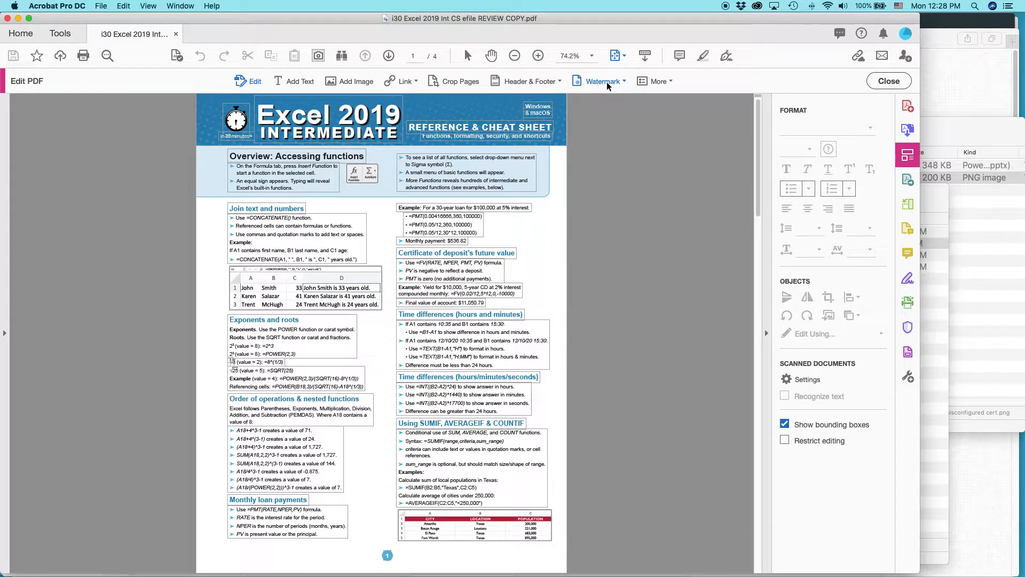
mouse_move(601, 80)
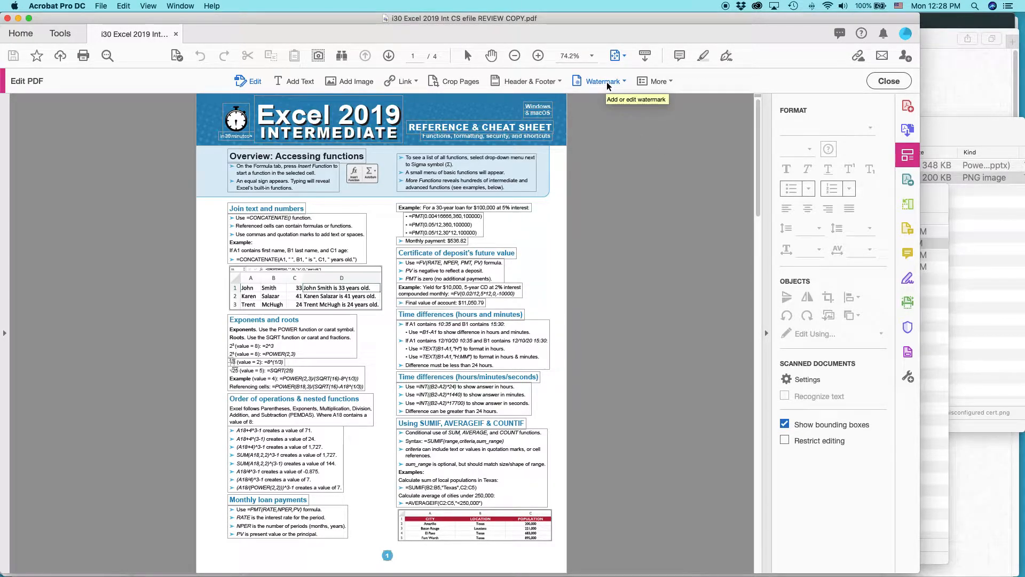
Step: Add a text watermark reading 'REVIEW COPY NOT FOR SALE' to the document
click(601, 80)
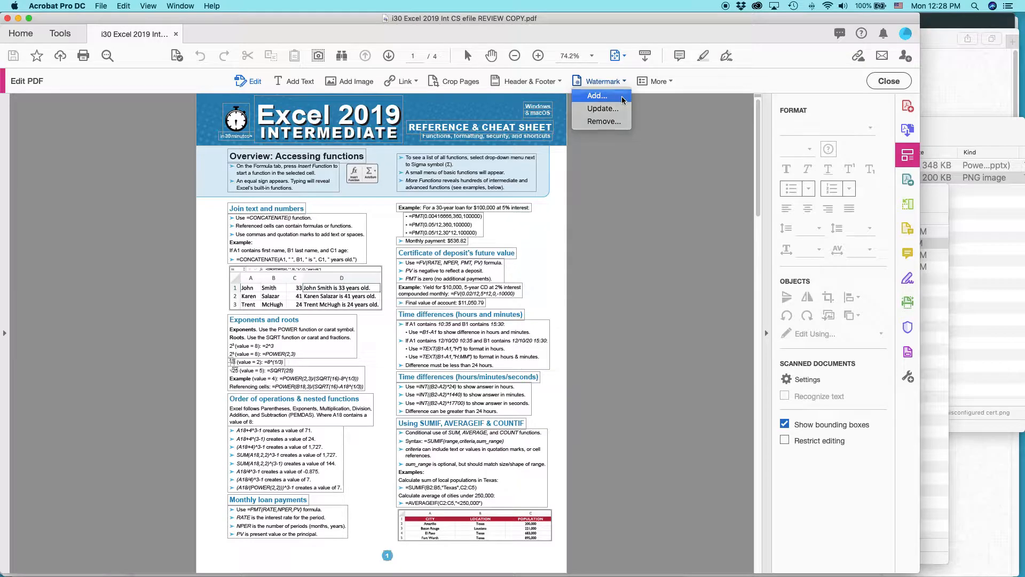
click(596, 95)
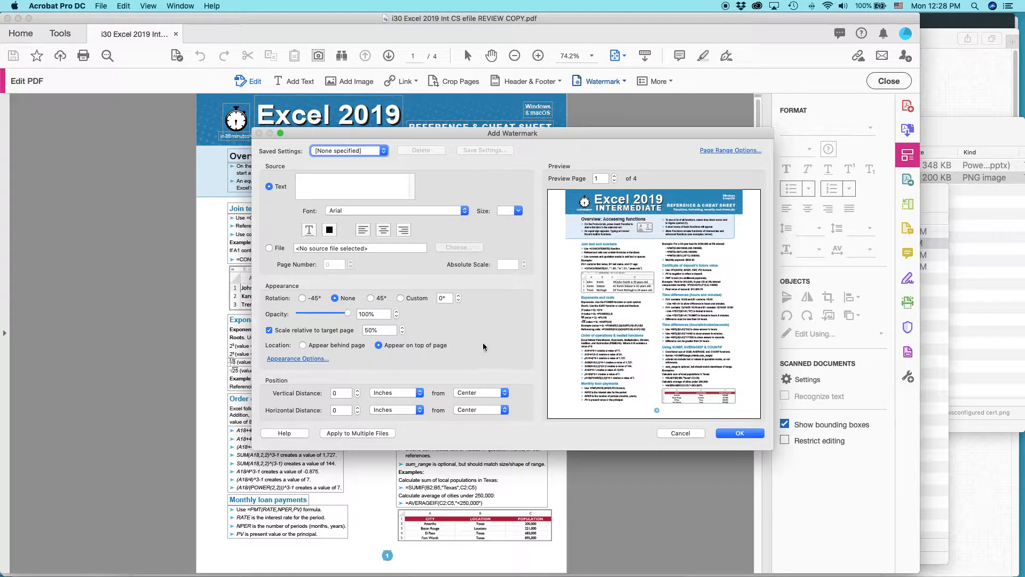
click(354, 186)
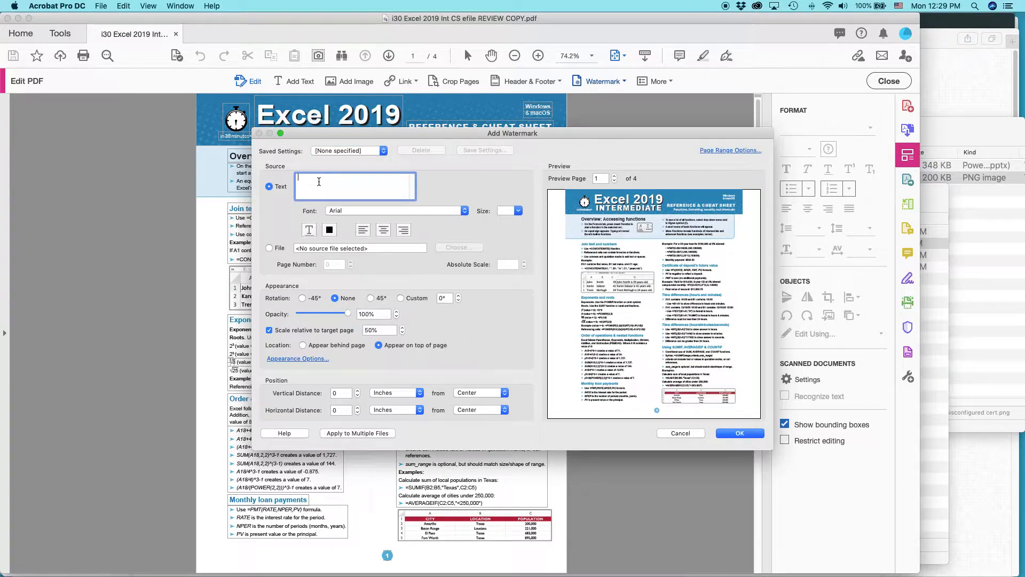
text(REVIEW COPY)
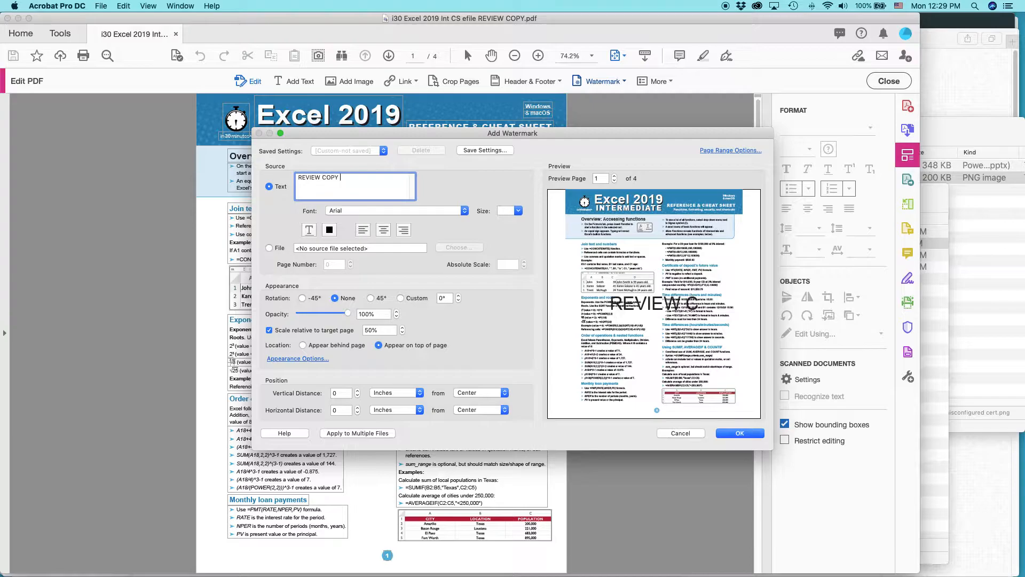
text(NOT FOR SALE)
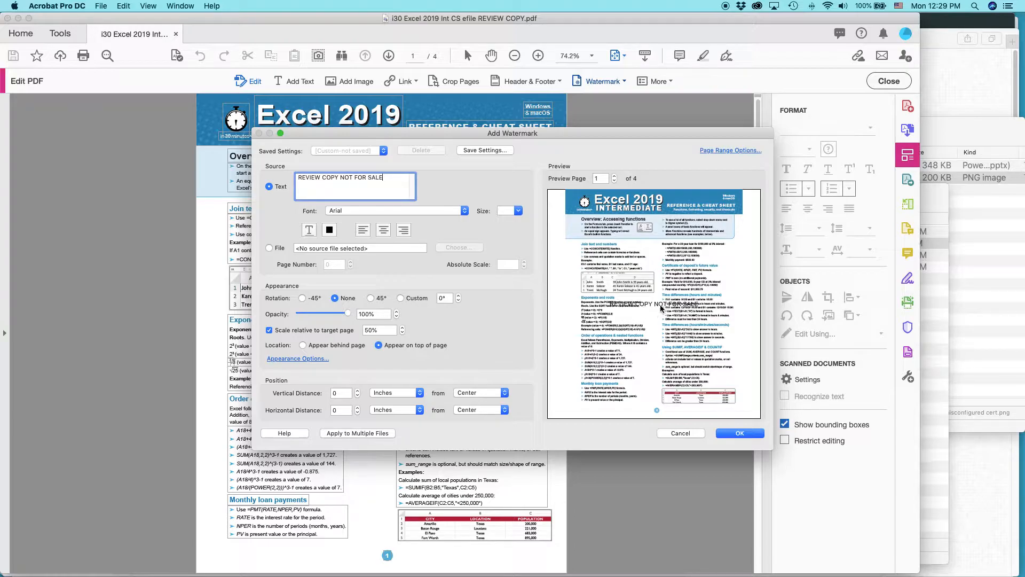
mouse_move(739, 433)
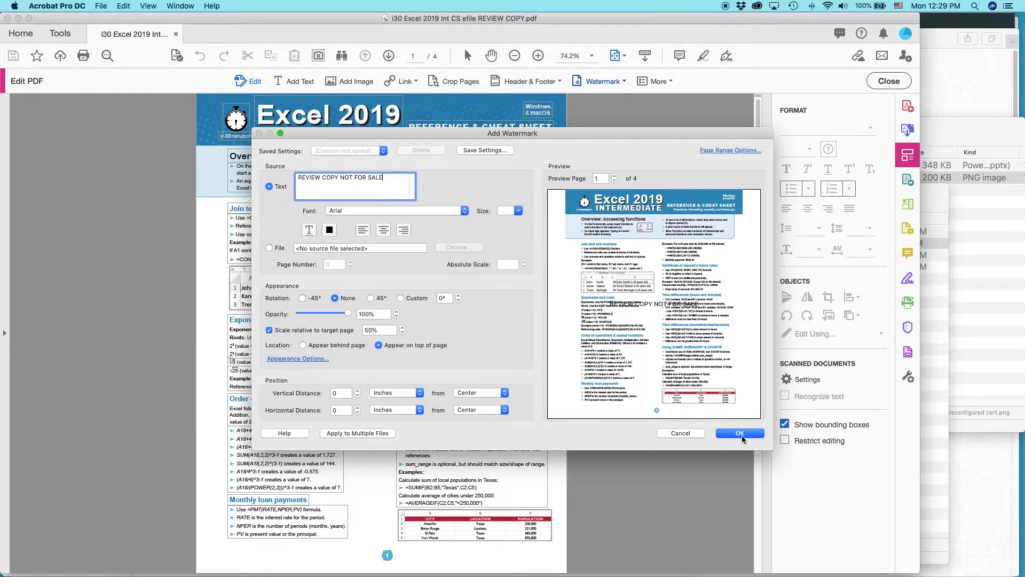
click(738, 432)
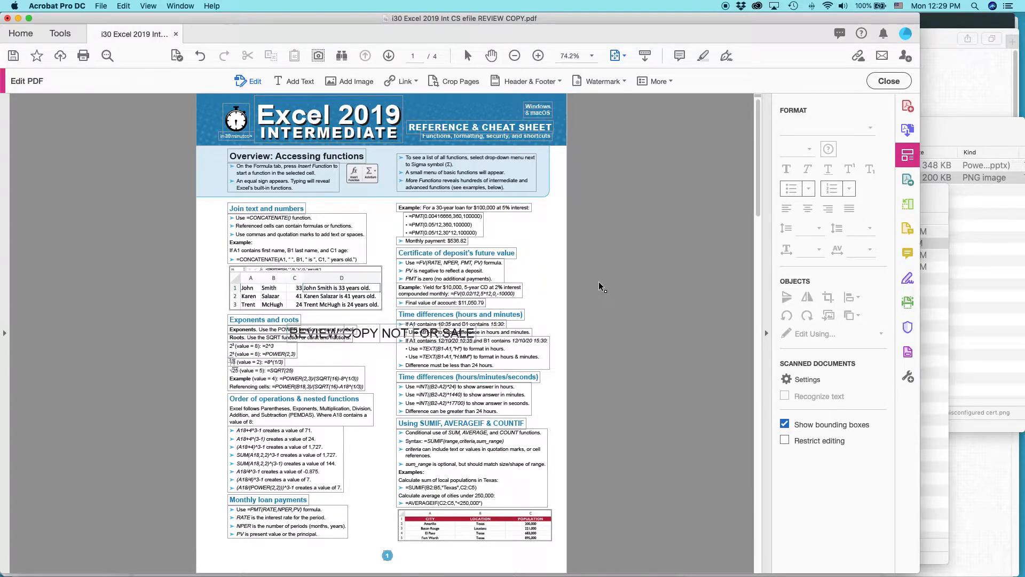
mouse_move(607, 275)
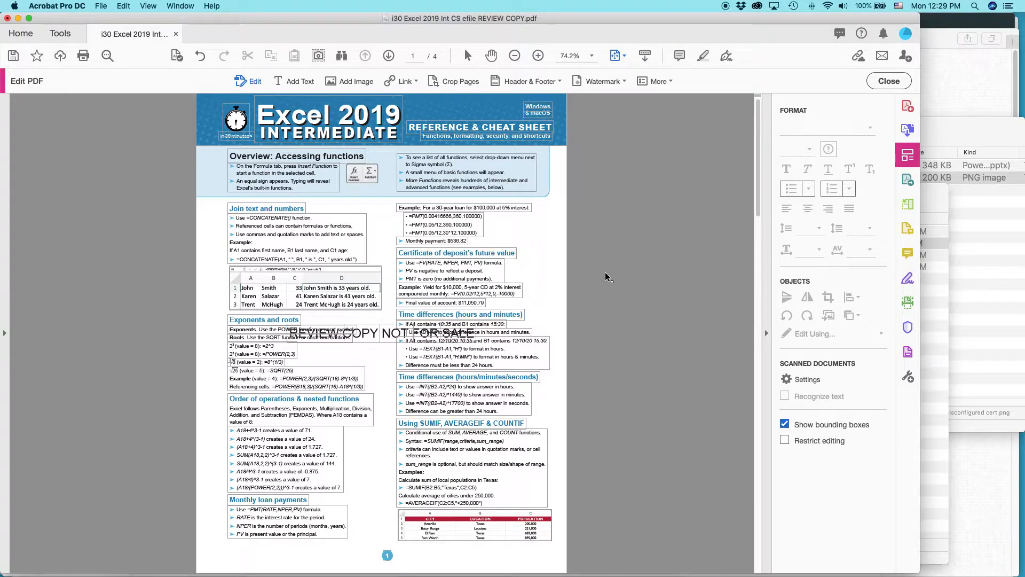
Step: Bring up the Update Watermark dialog for the existing watermark
click(602, 81)
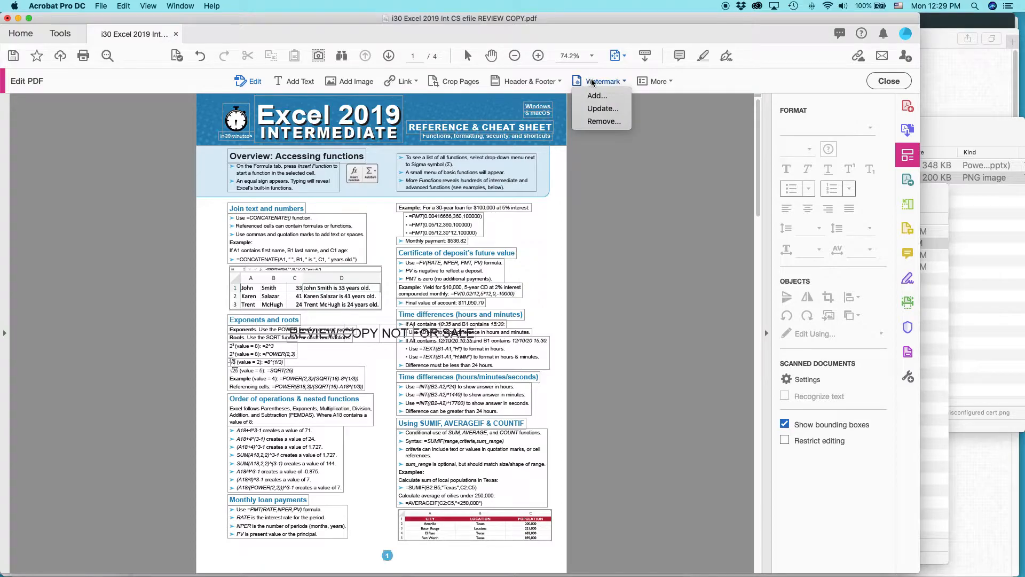
mouse_move(601, 108)
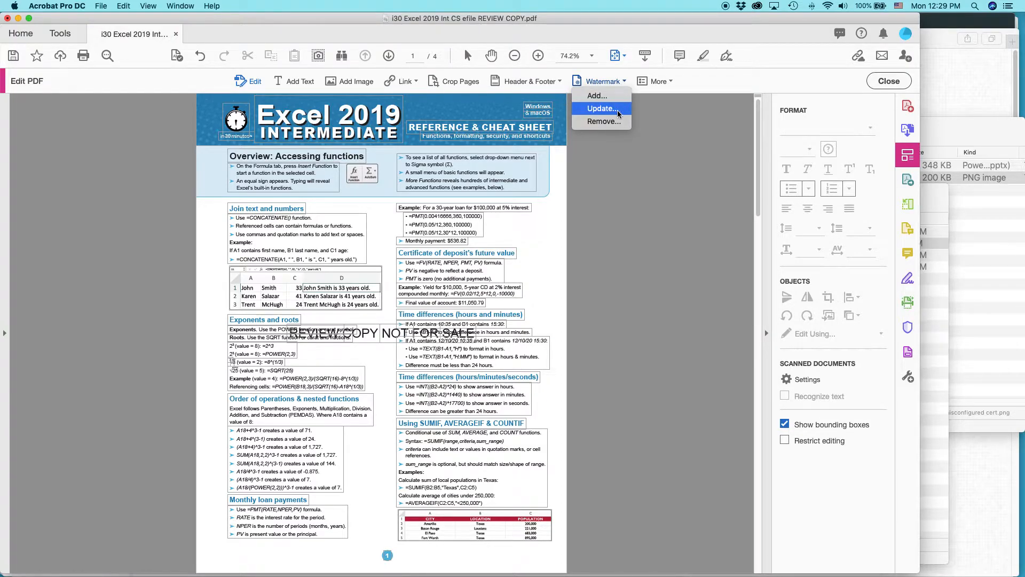
click(600, 109)
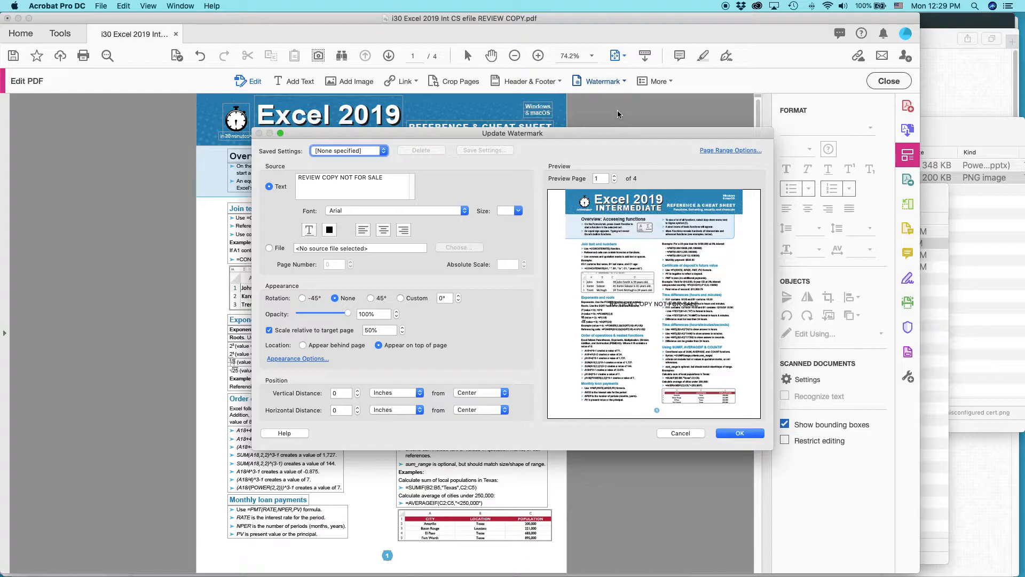
Step: Rotate the watermark to -45° at 44% opacity and apply it
click(353, 186)
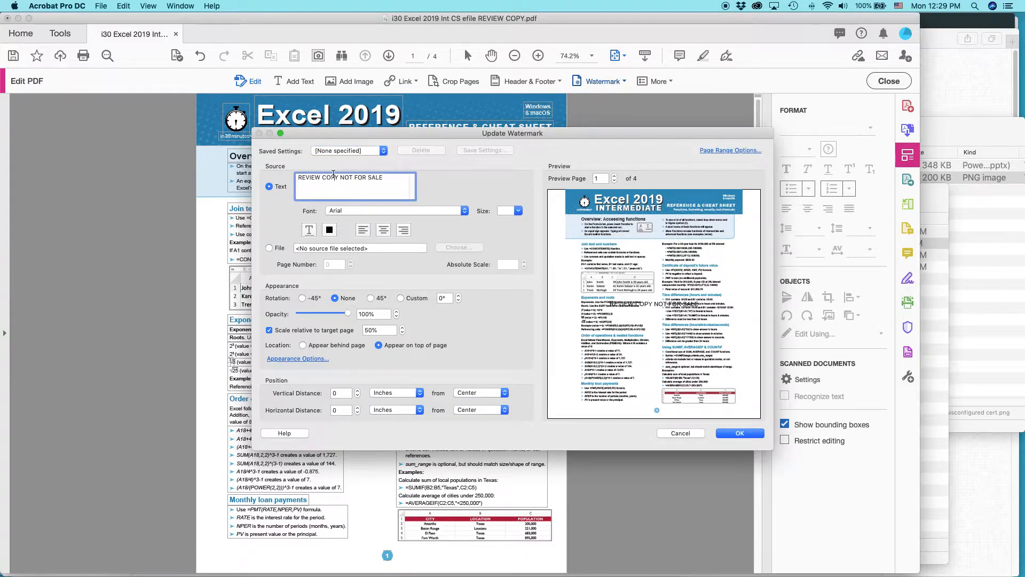
mouse_move(381, 246)
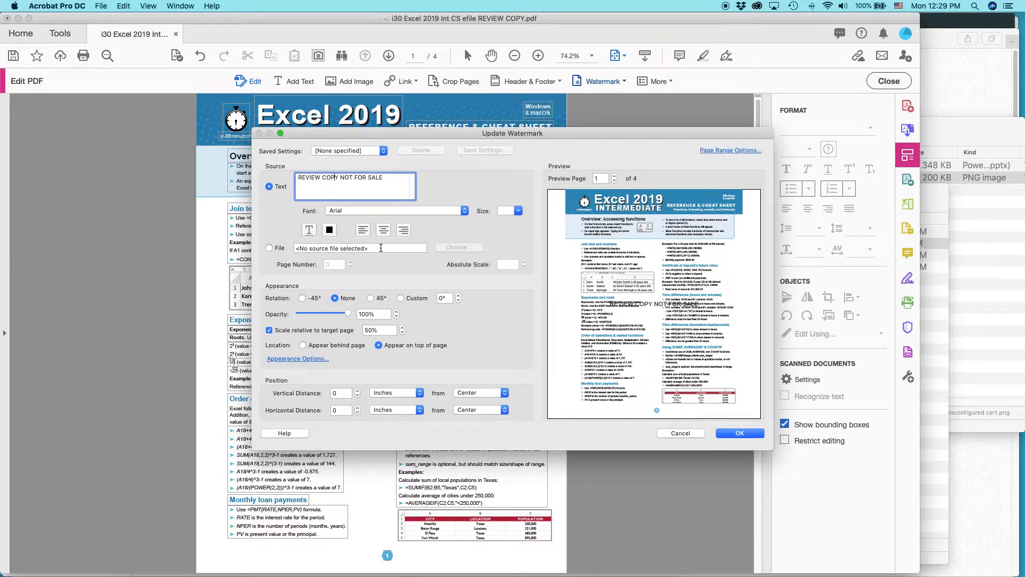
mouse_move(546, 301)
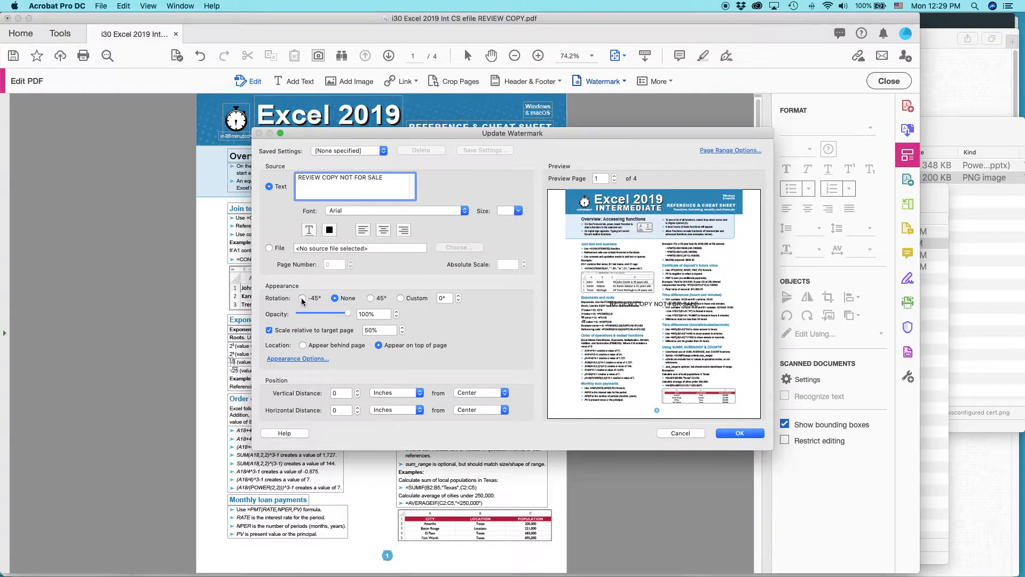
click(301, 298)
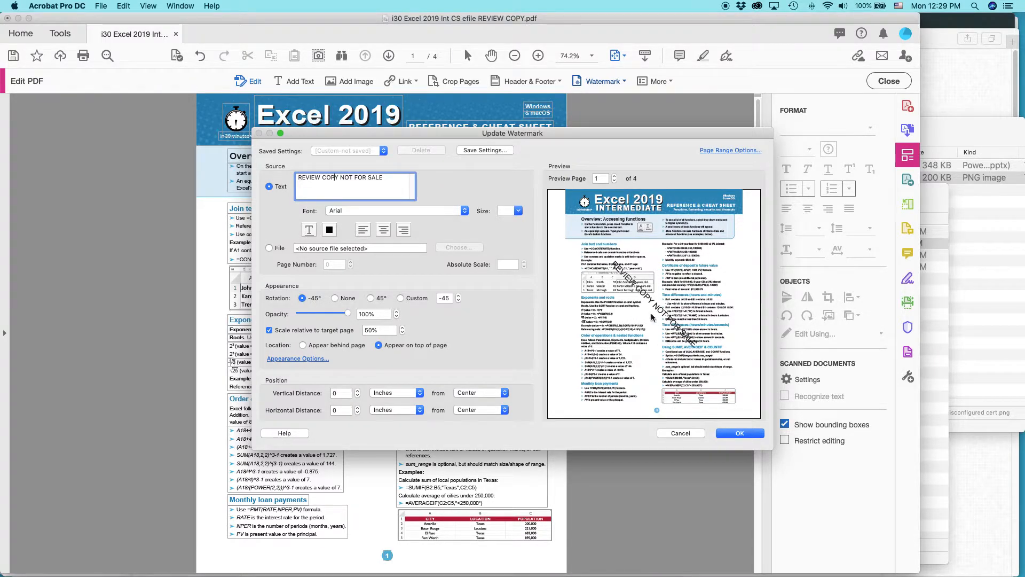
mouse_move(475, 276)
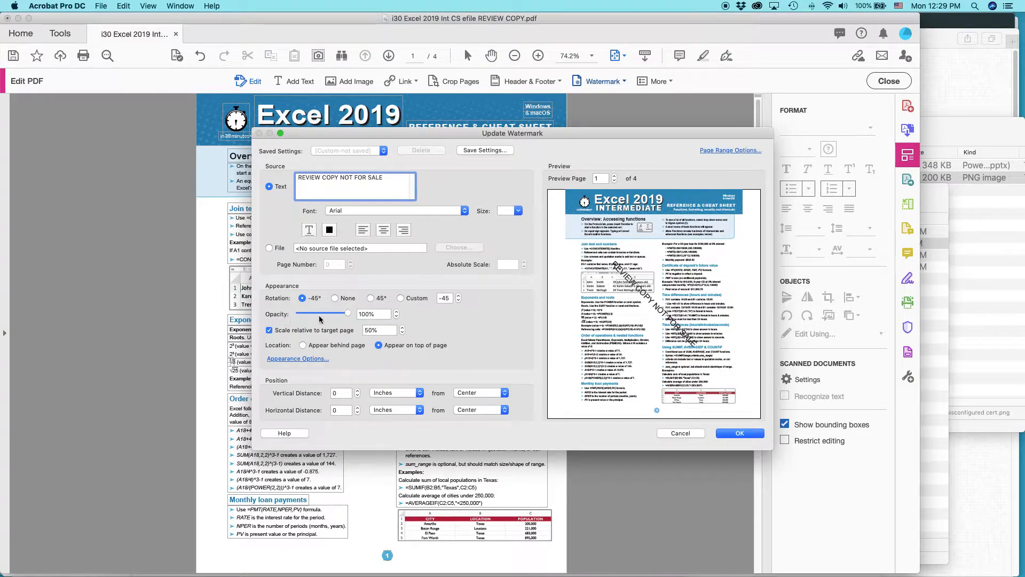
mouse_move(350, 317)
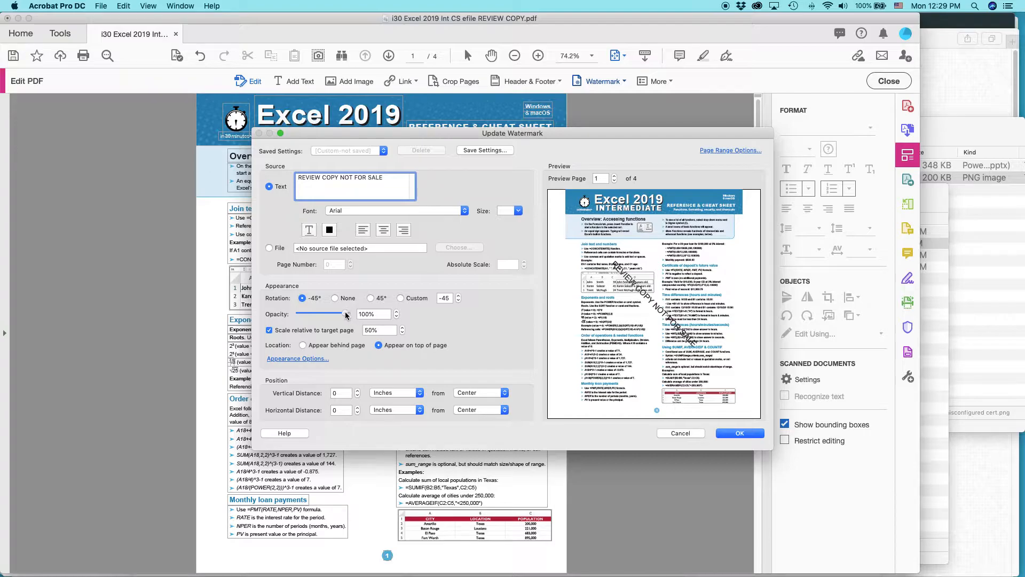
mouse_move(321, 314)
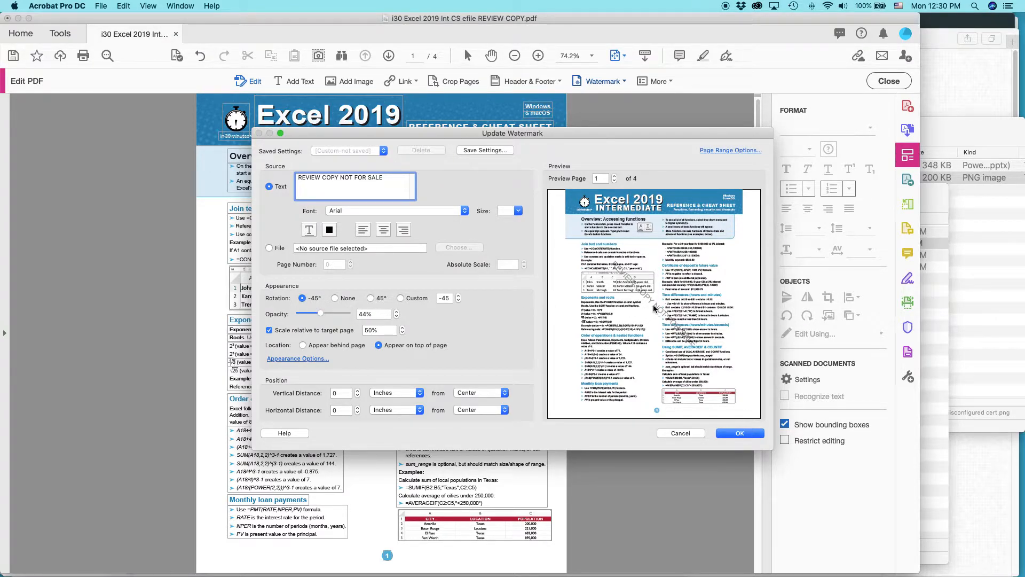
mouse_move(739, 424)
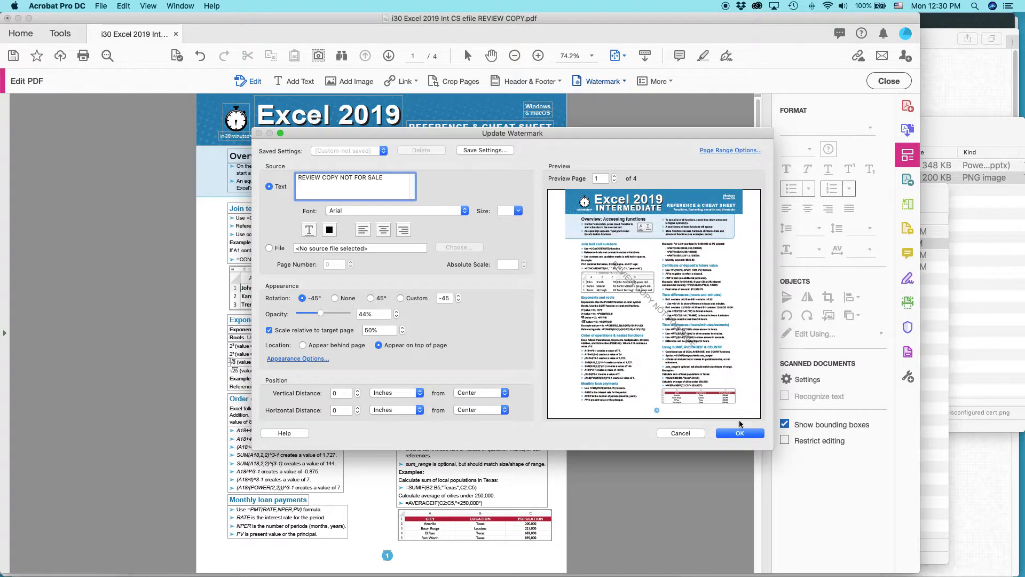
click(739, 433)
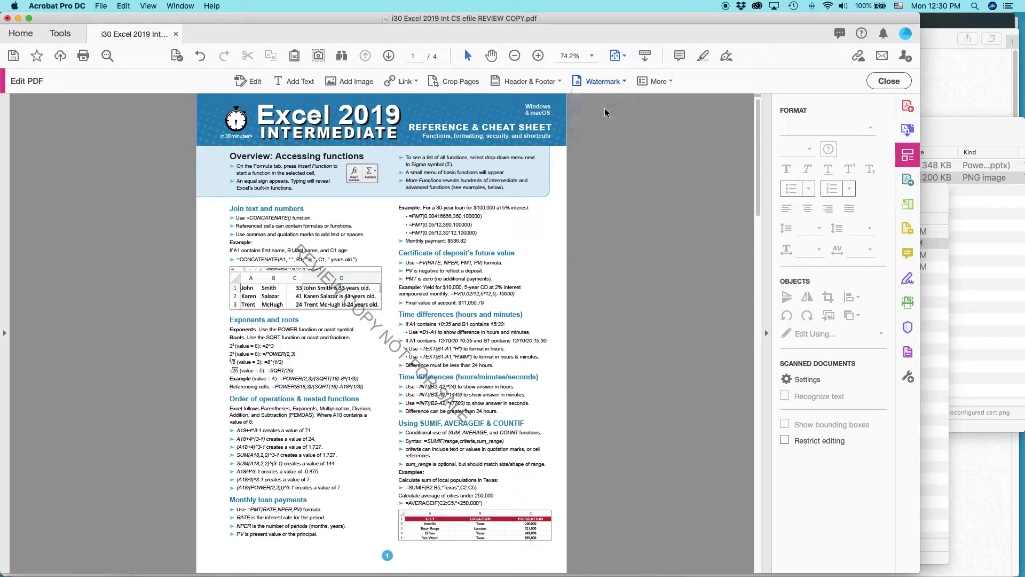
Step: Set the watermark to font size 10, no rotation, 0.1 inch up from the page bottom
click(597, 80)
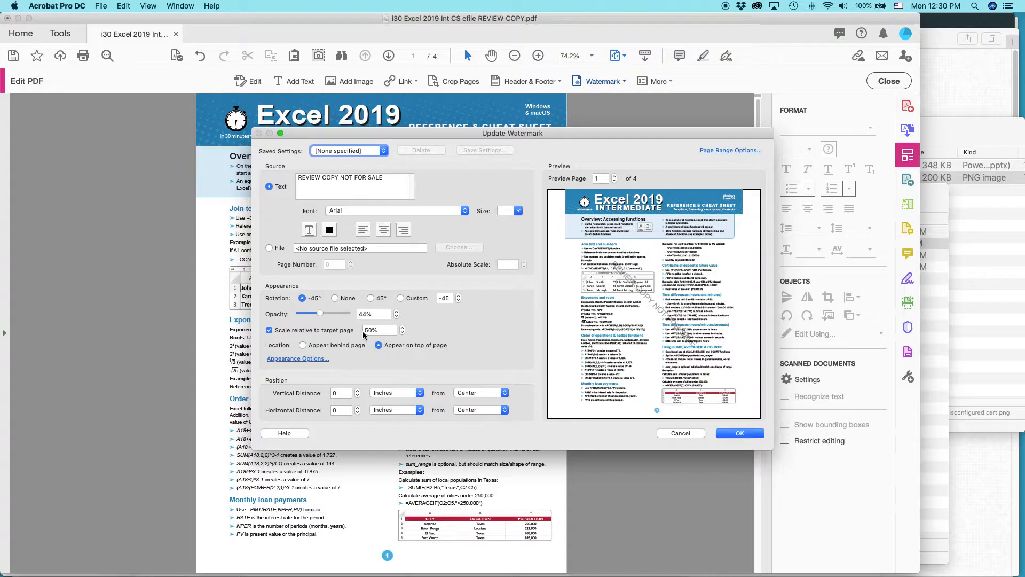
mouse_move(650, 314)
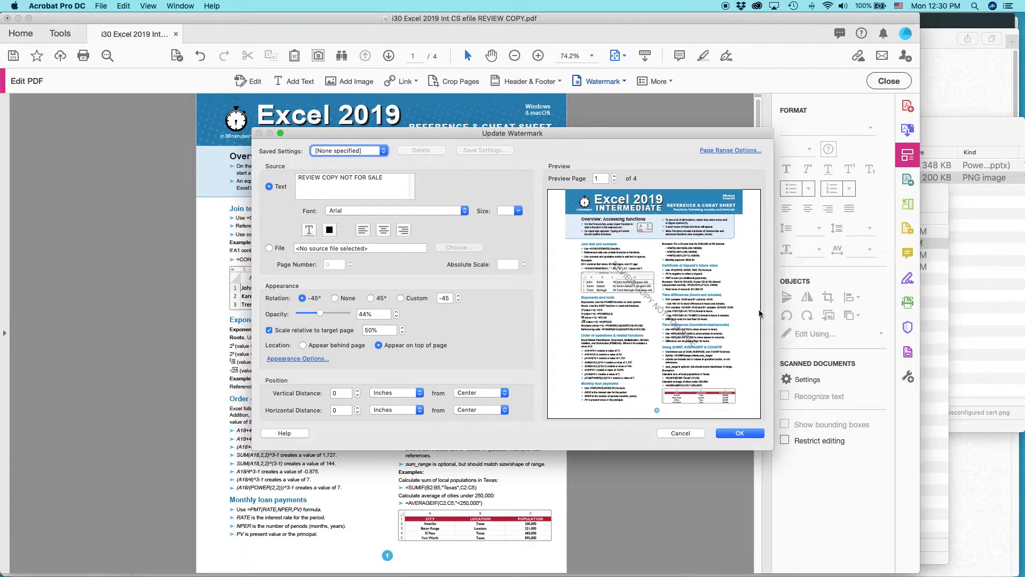
mouse_move(663, 418)
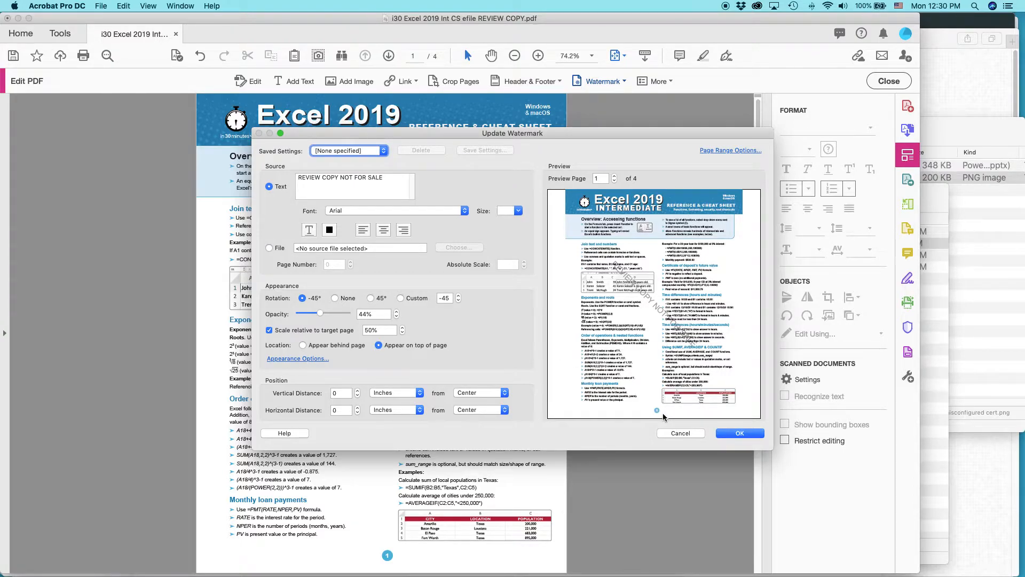
mouse_move(502, 389)
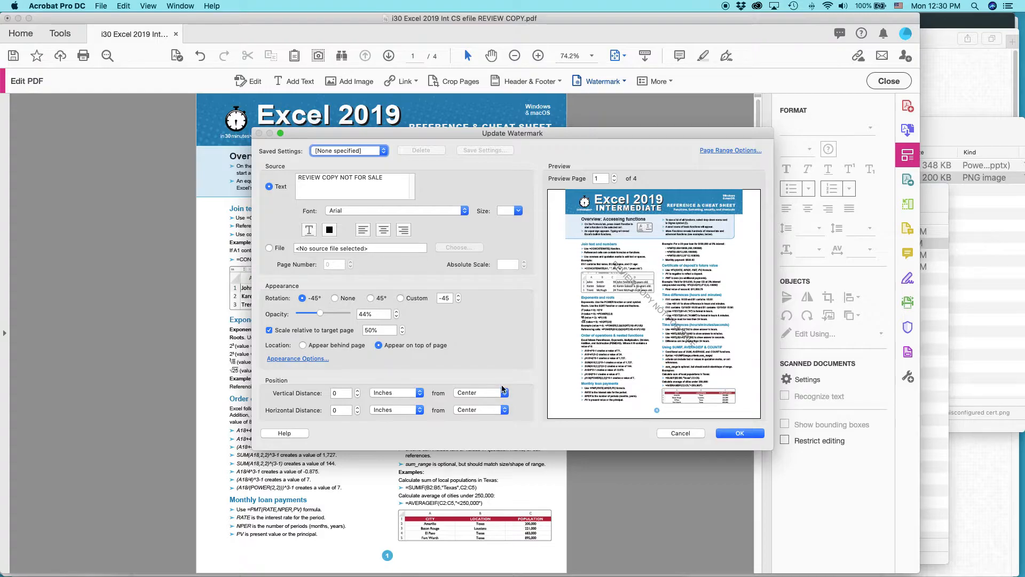
click(519, 211)
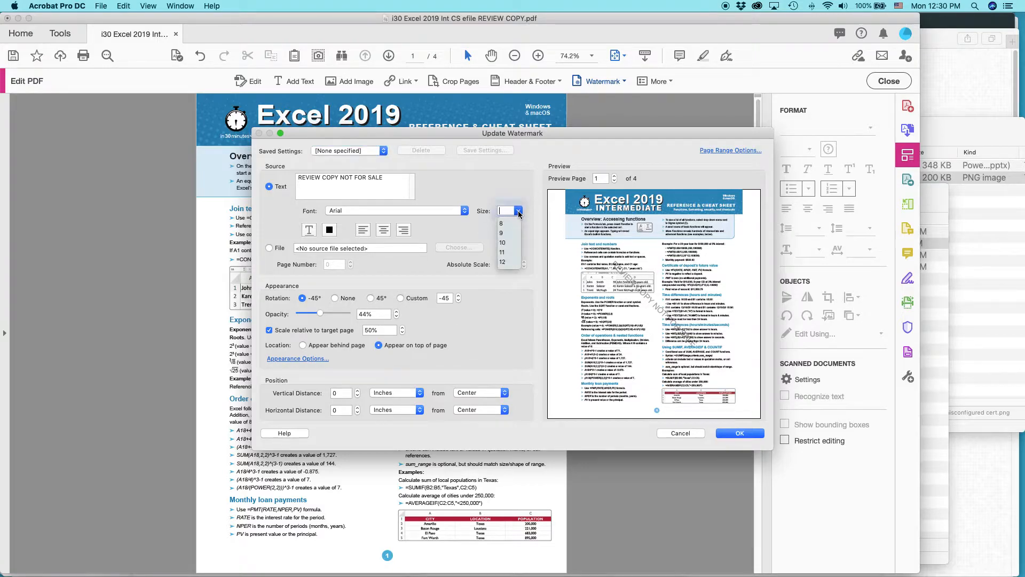
click(502, 242)
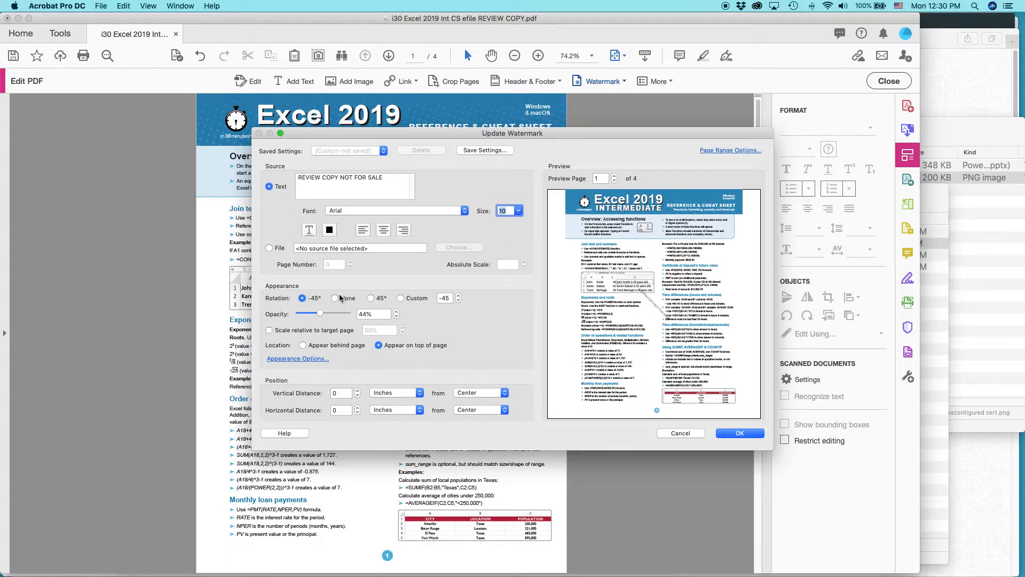
click(334, 297)
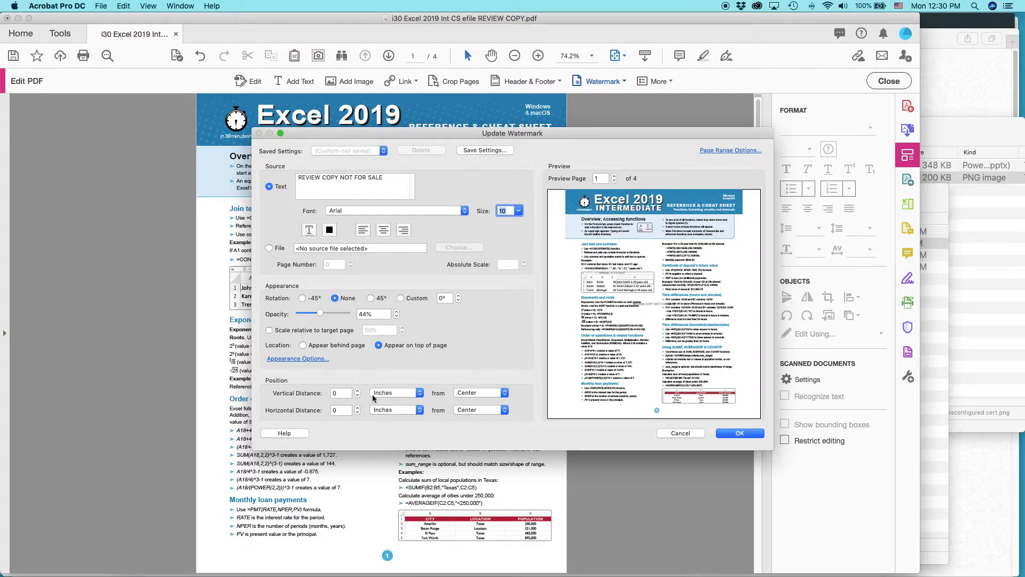
mouse_move(487, 400)
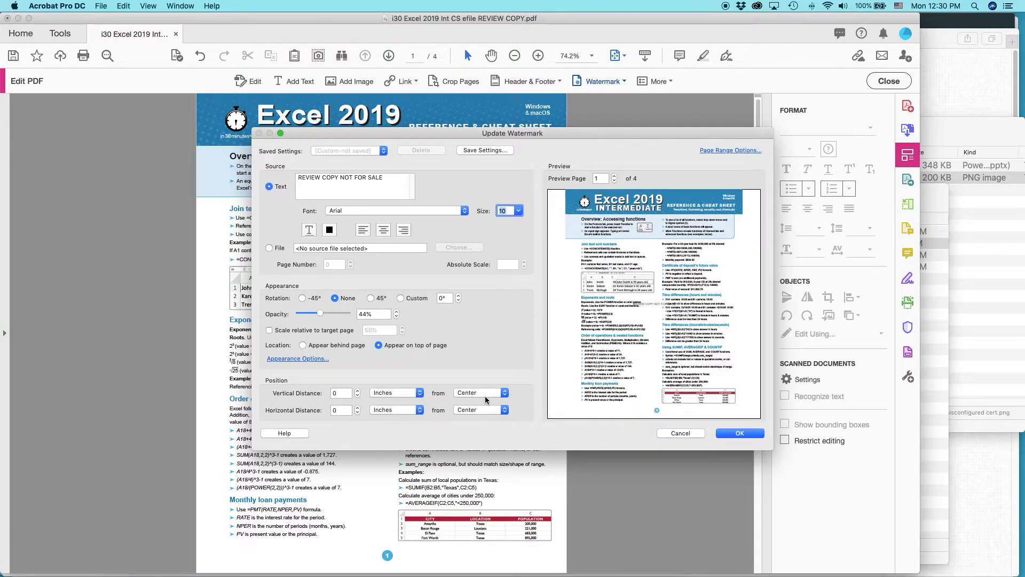
click(480, 392)
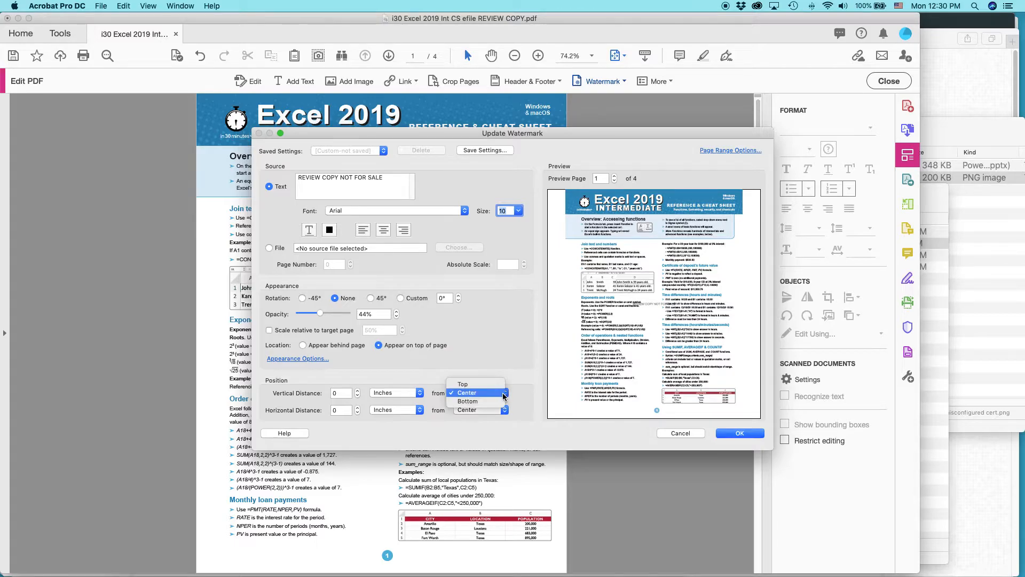
click(467, 400)
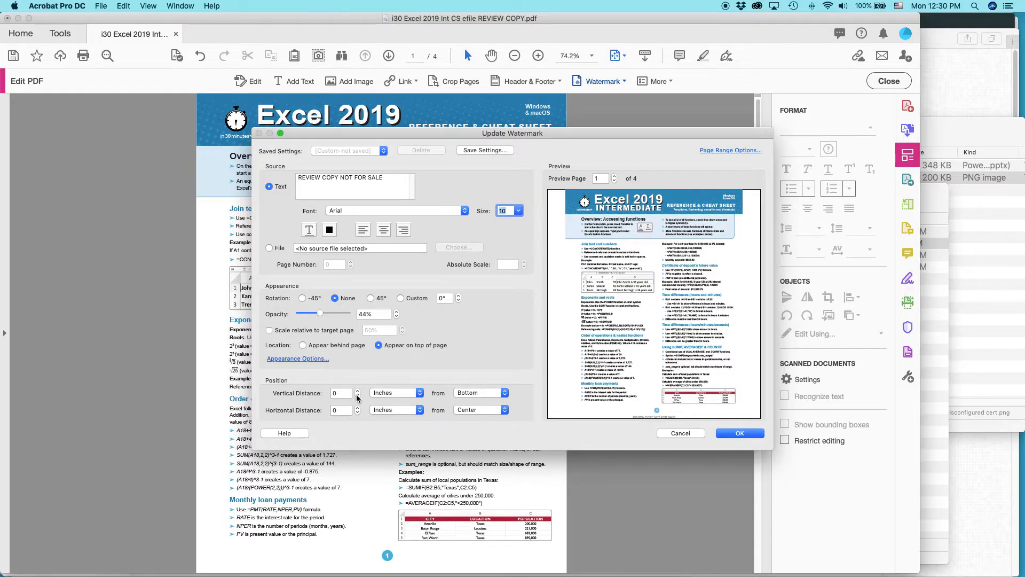
click(358, 390)
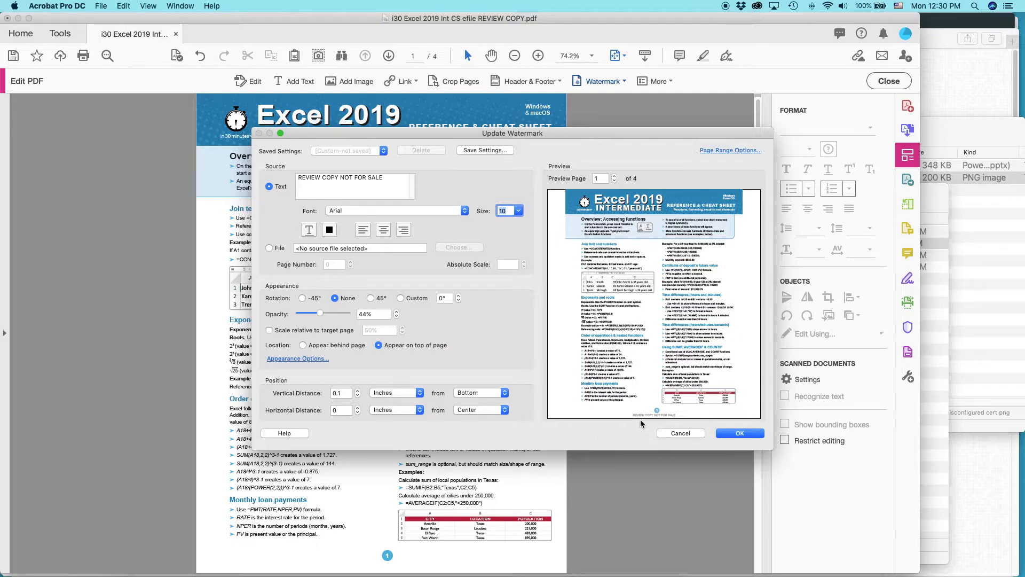
mouse_move(657, 415)
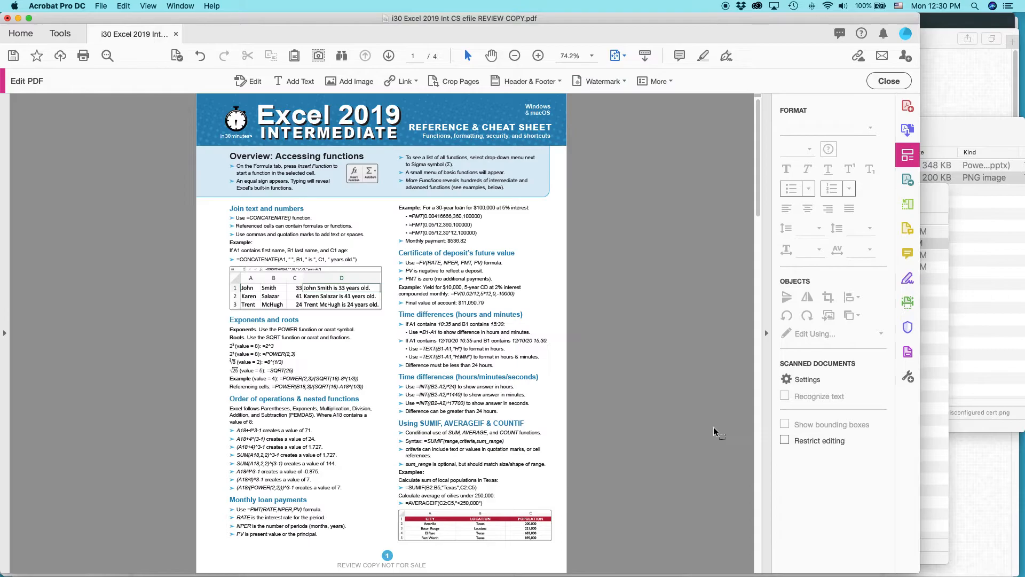
mouse_move(376, 566)
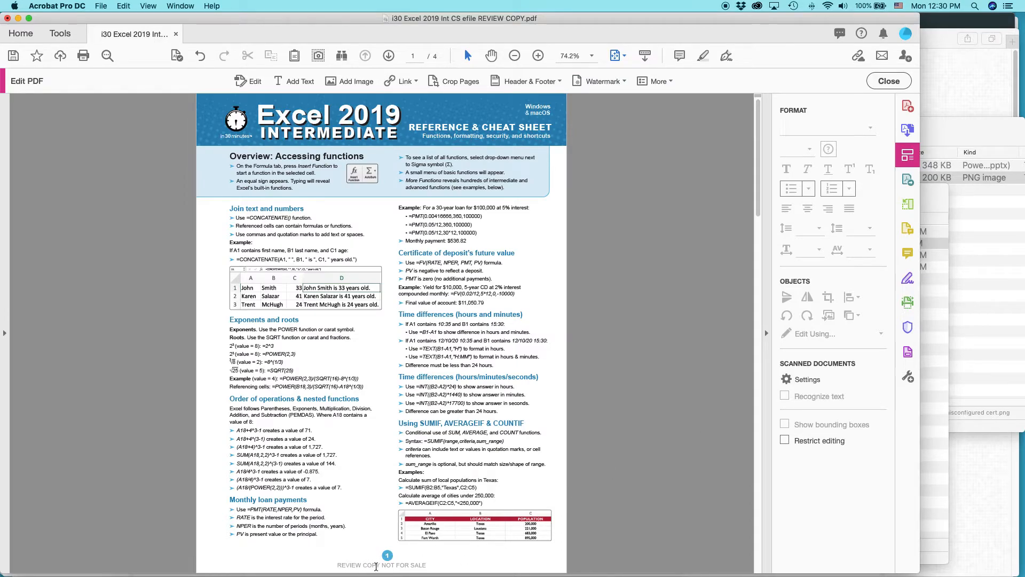
Step: Rotate the watermark 90°, anchor it 0.1 in from the left edge at 0.9 in vertical, and apply
click(601, 80)
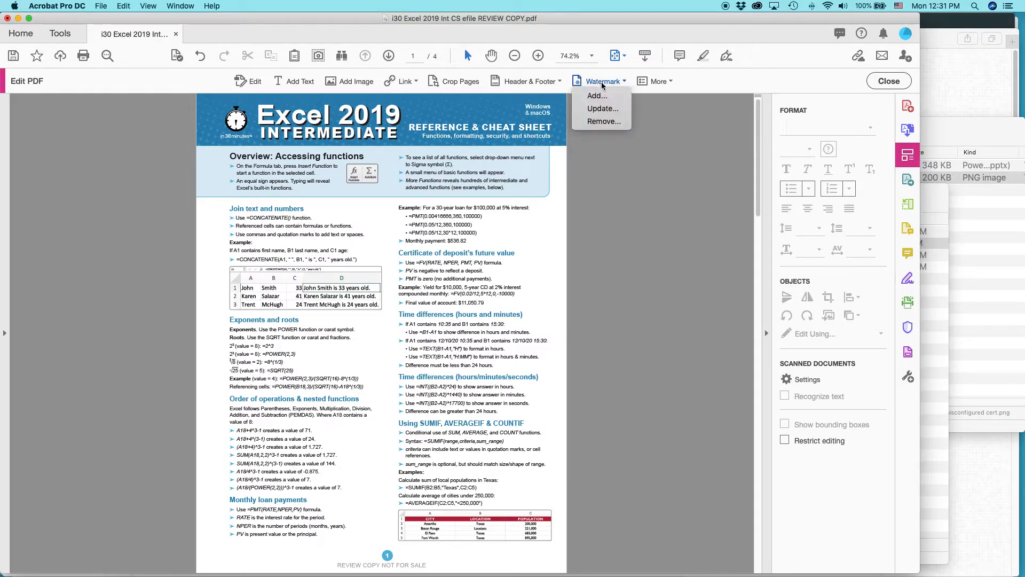
click(601, 108)
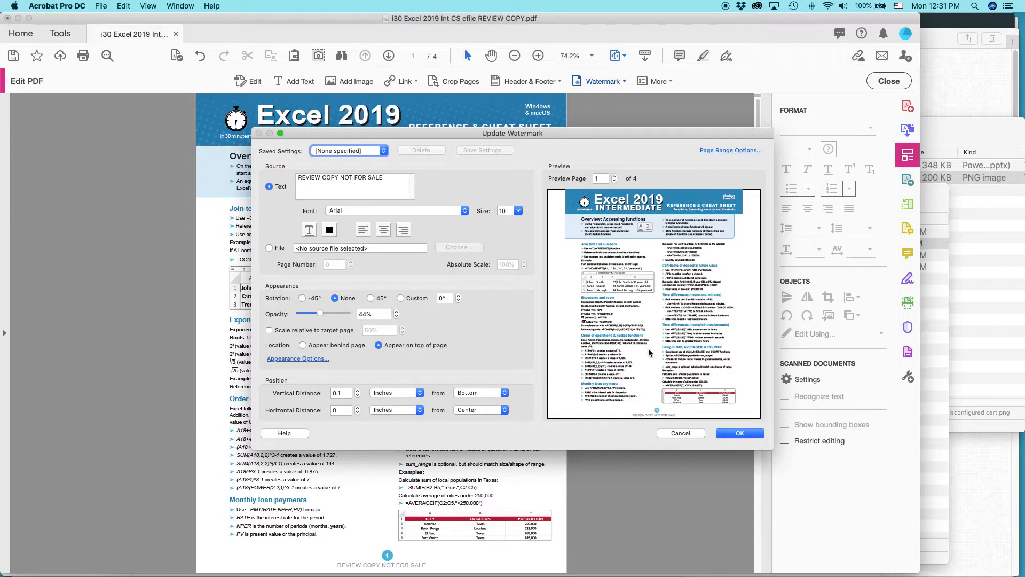
mouse_move(287, 413)
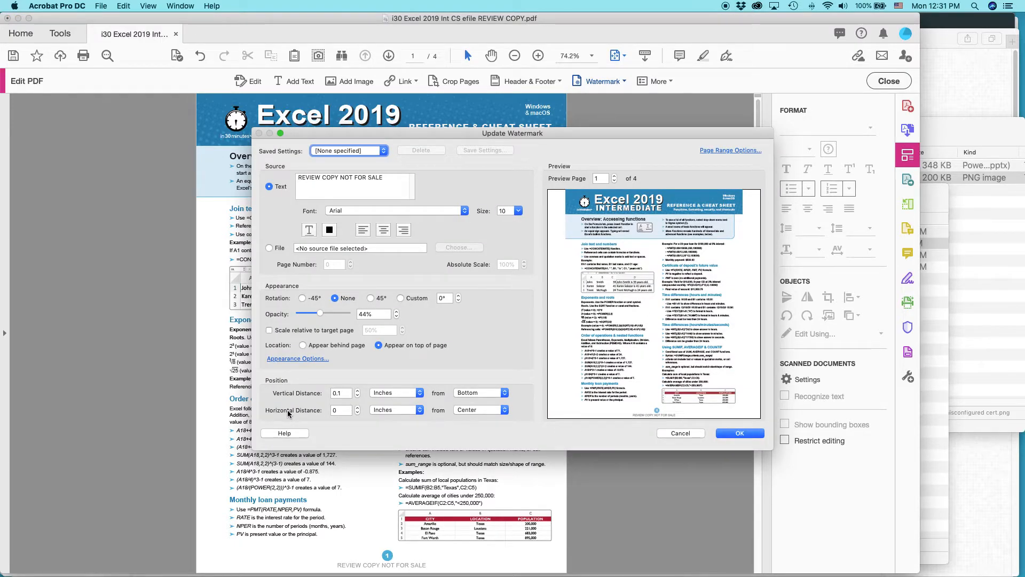
click(477, 409)
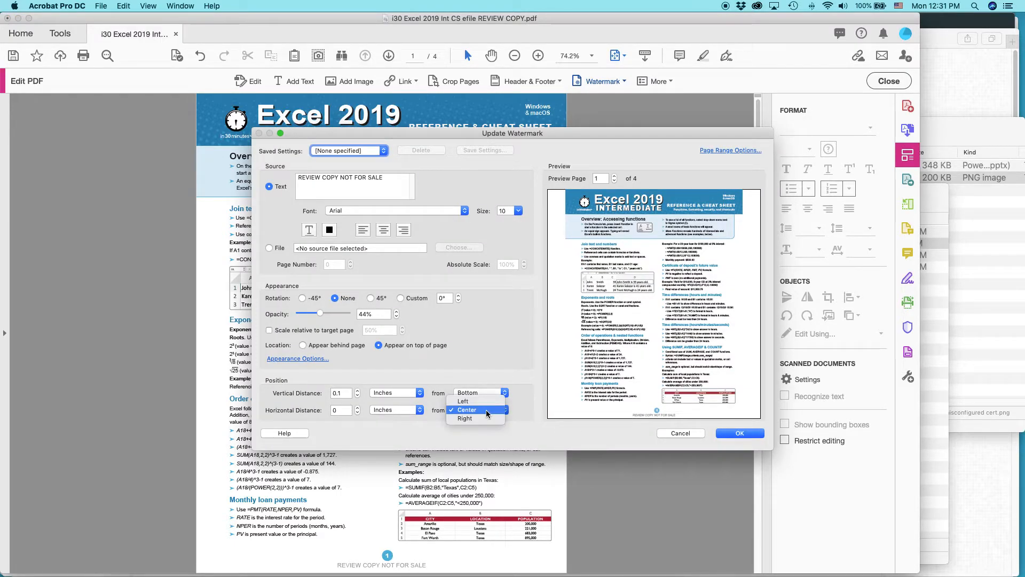
click(463, 400)
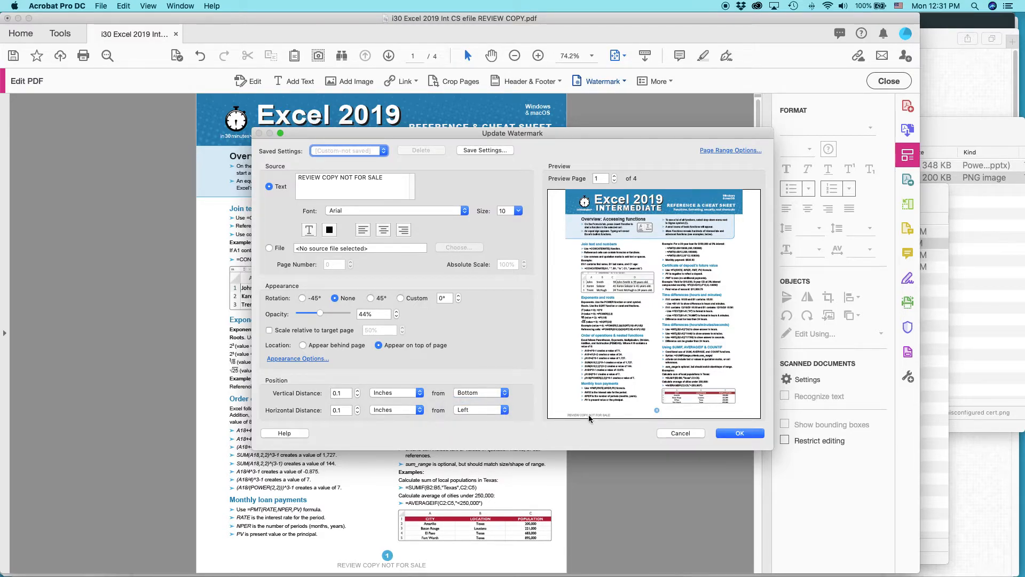
mouse_move(503, 363)
text(90)
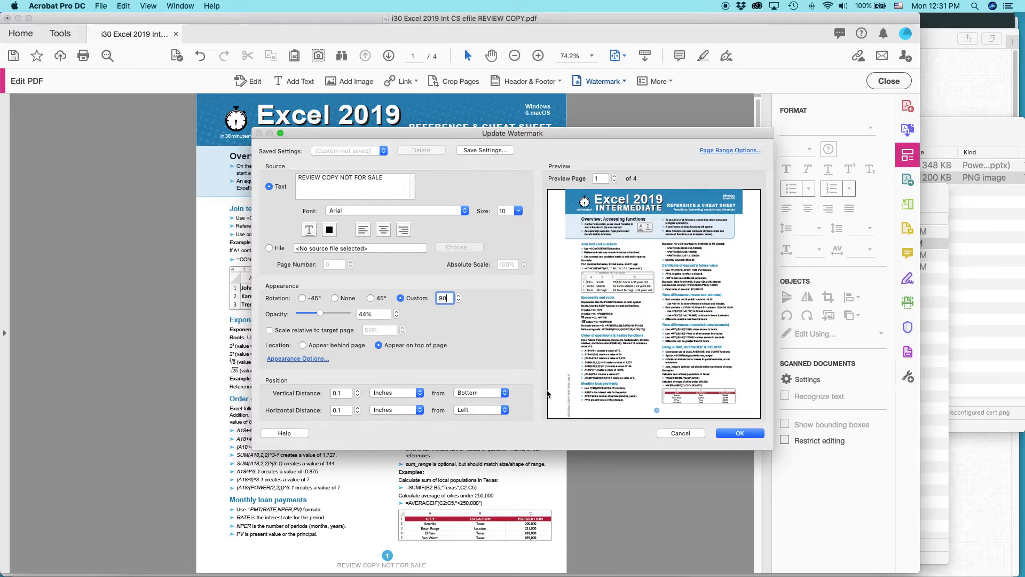
mouse_move(572, 416)
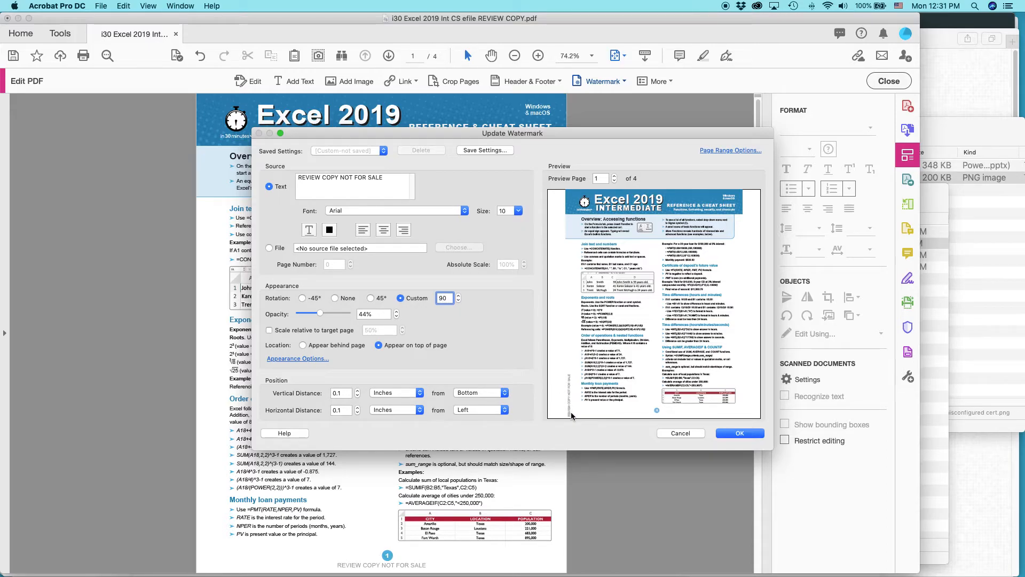
mouse_move(567, 403)
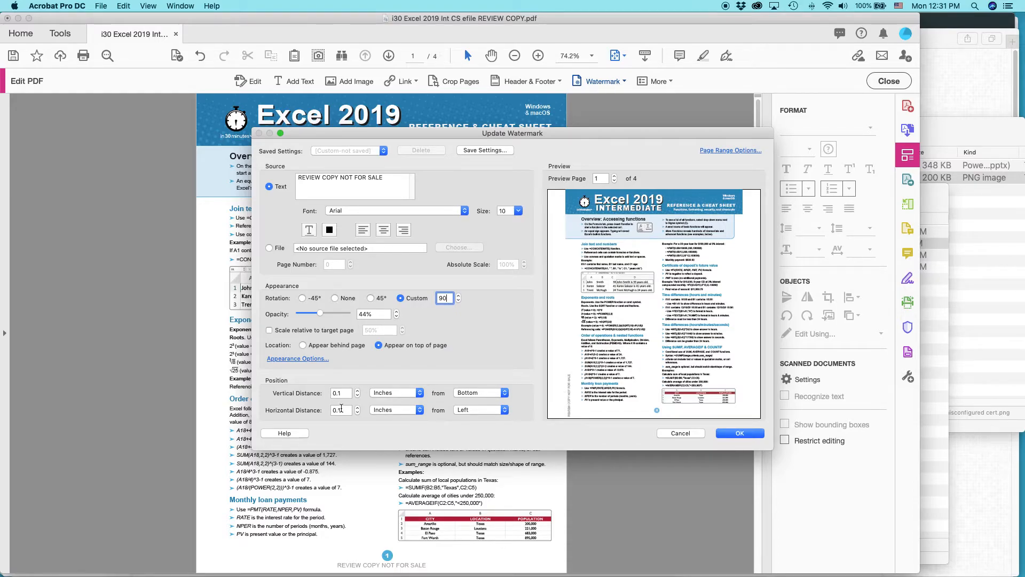
click(357, 390)
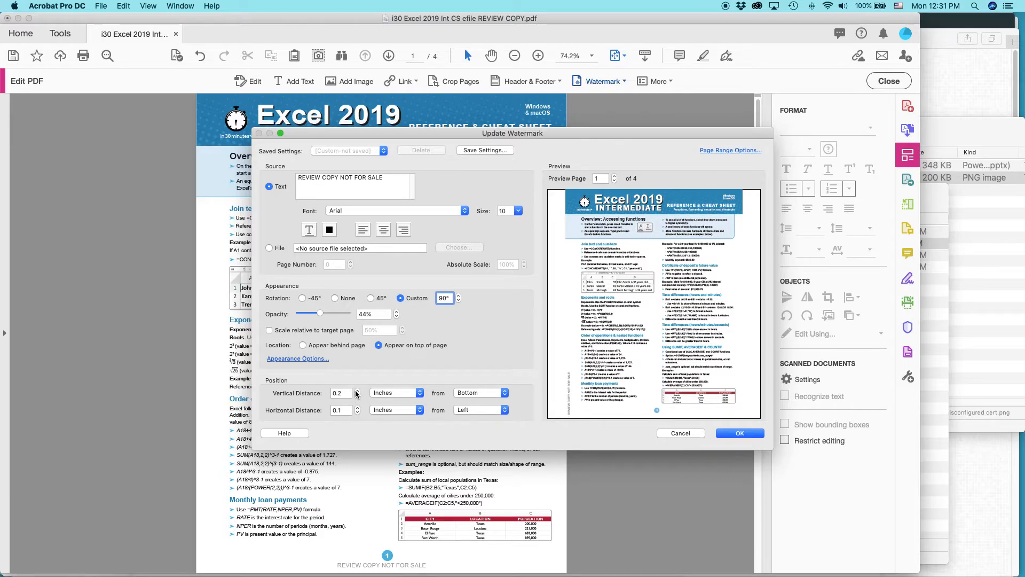
click(356, 391)
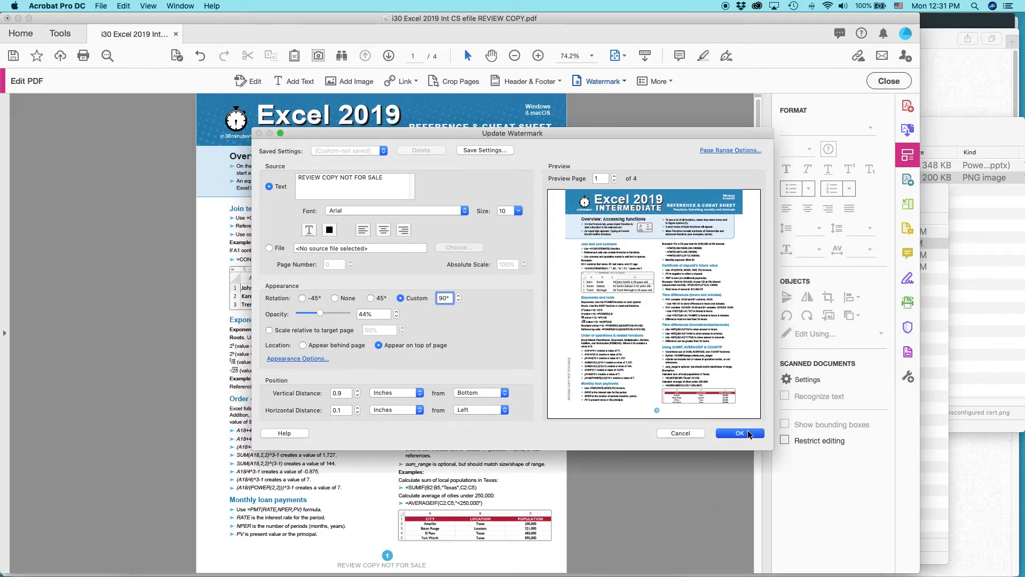
click(738, 434)
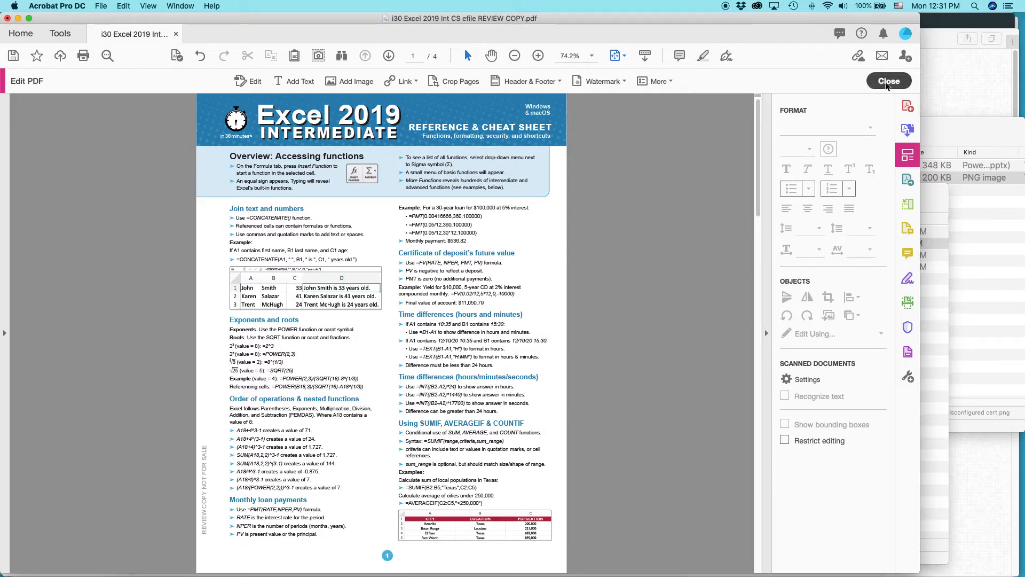
Step: Leave Edit PDF mode, close the document and select the review copy PDF in Finder
click(888, 80)
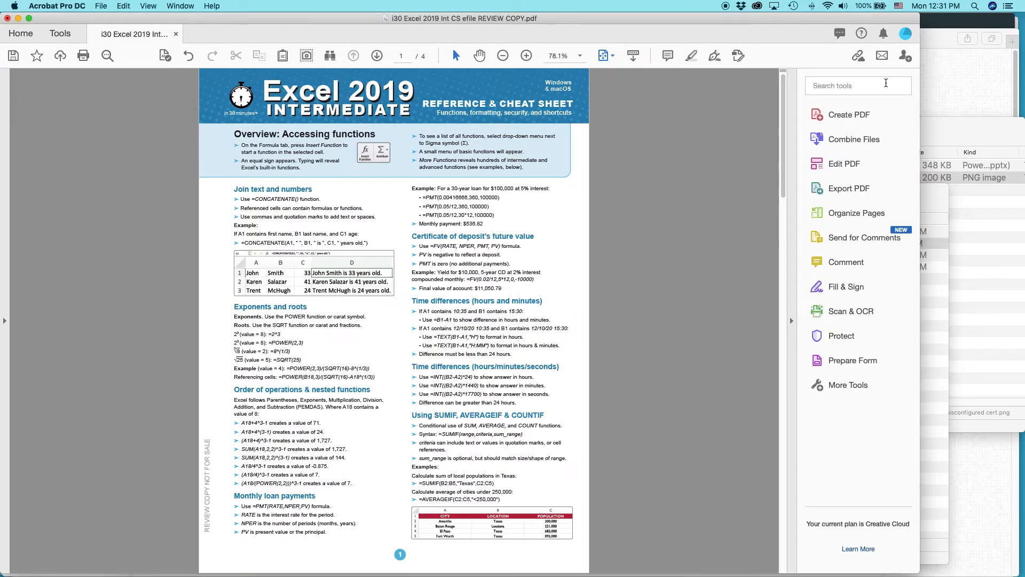
mouse_move(698, 167)
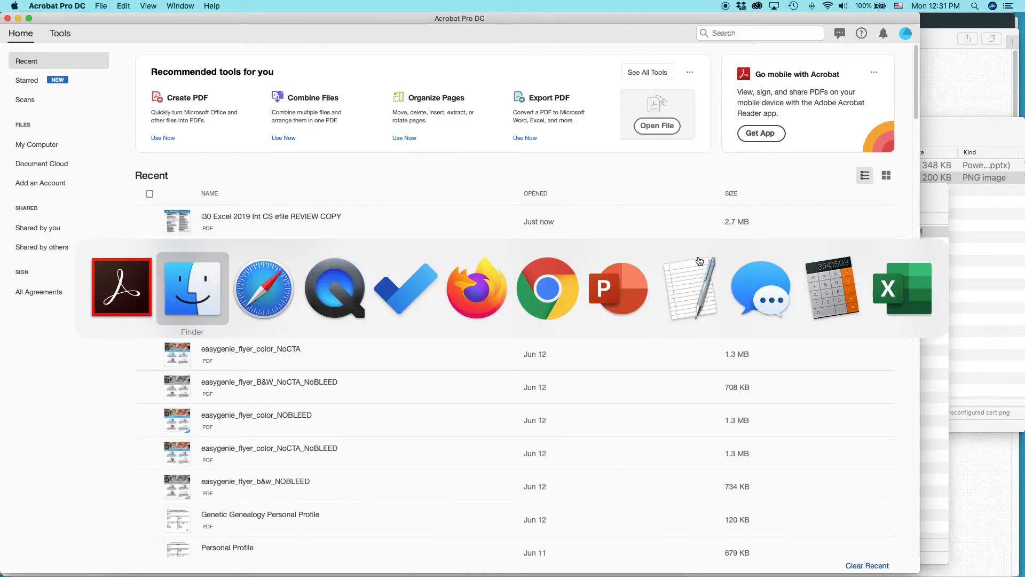
click(192, 286)
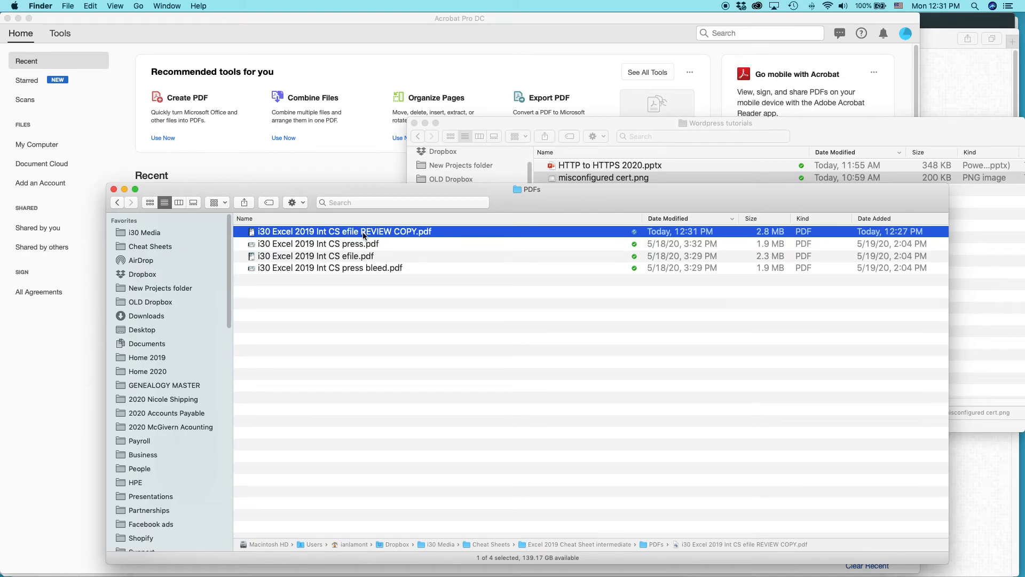
Step: Check the review copy's vertical watermark in Preview, then bring the In 30 Minutes homepage in Safari forward
right_click(345, 232)
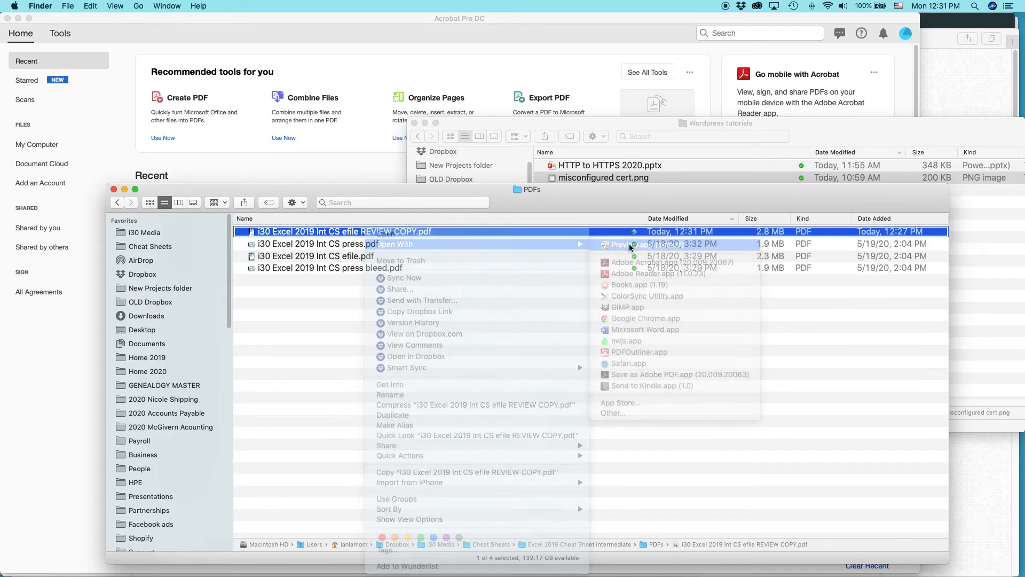
click(626, 243)
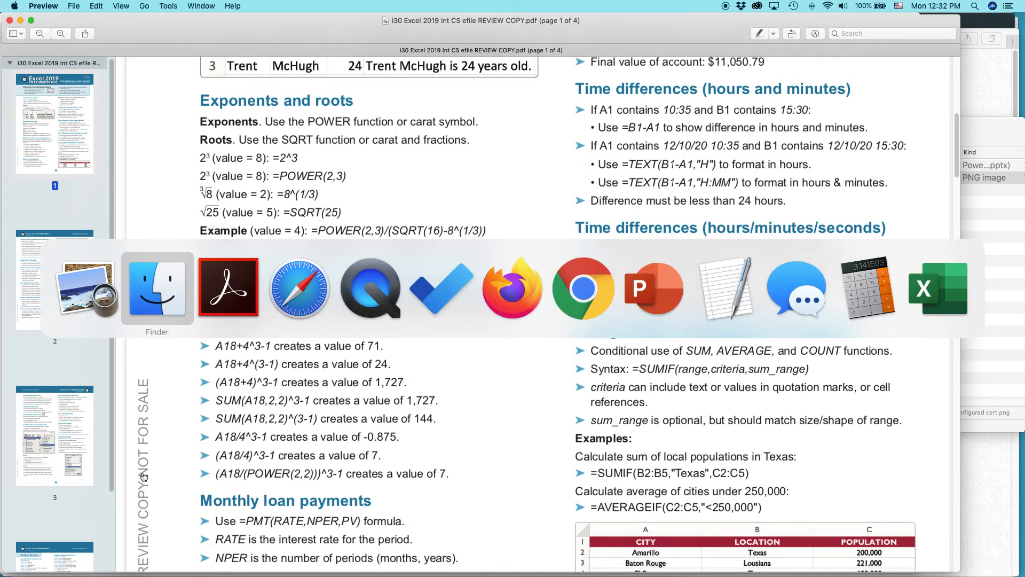
click(298, 287)
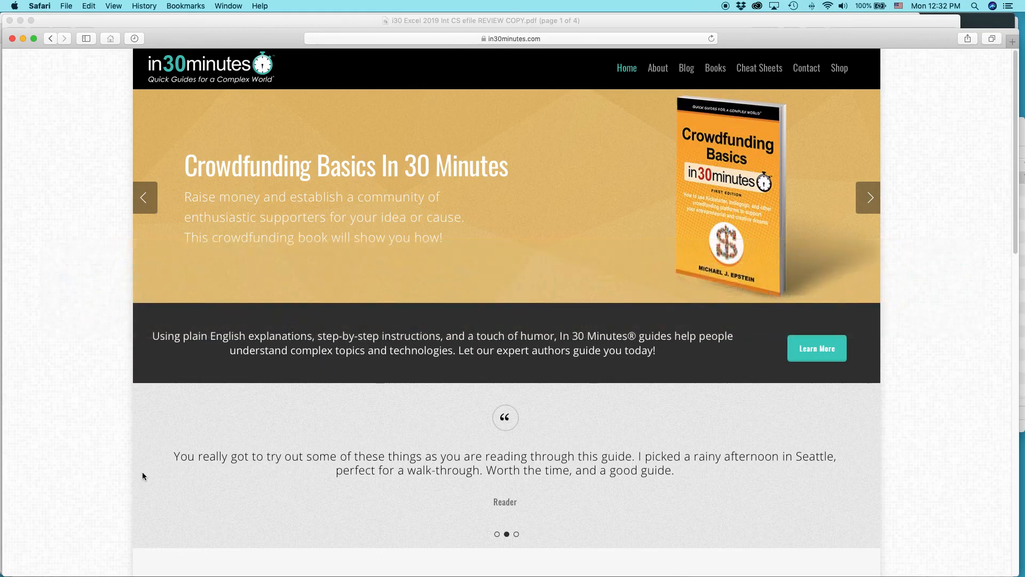
click(868, 198)
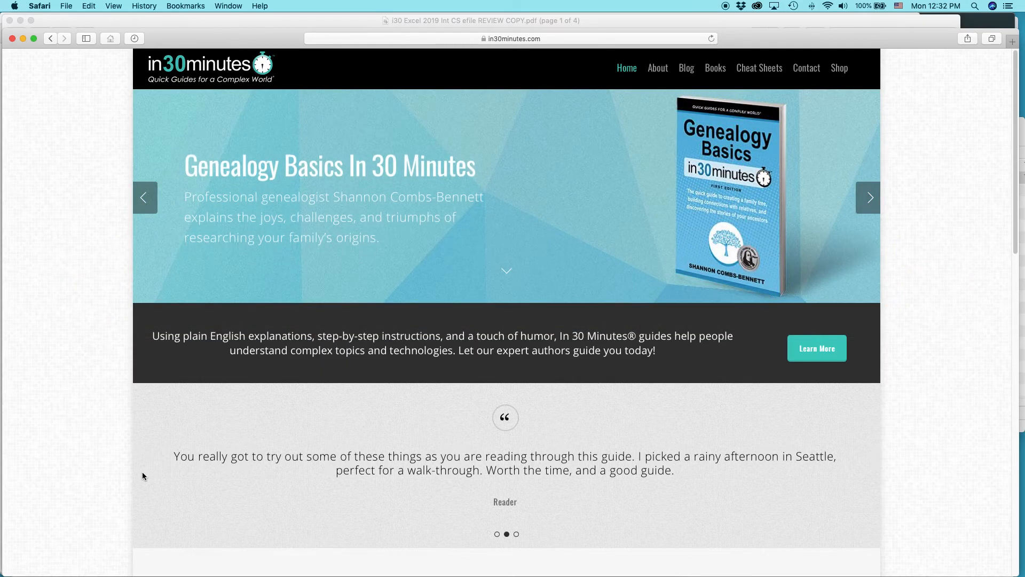